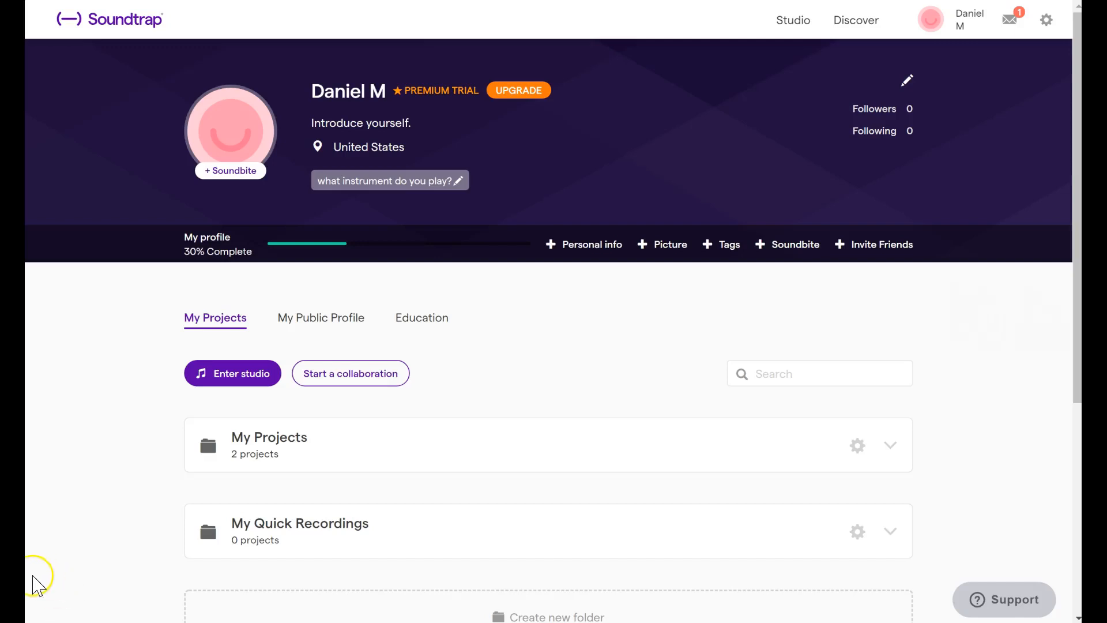
pyautogui.moveTo(304, 441)
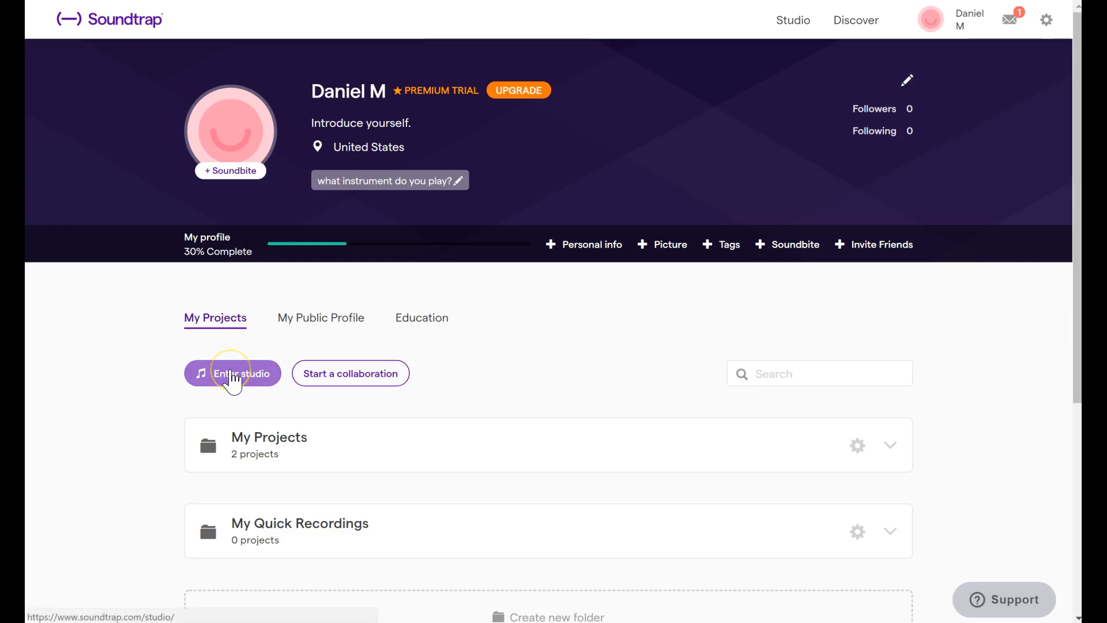
# - Enter the studio from the profile page so the template chooser appears
pyautogui.click(240, 372)
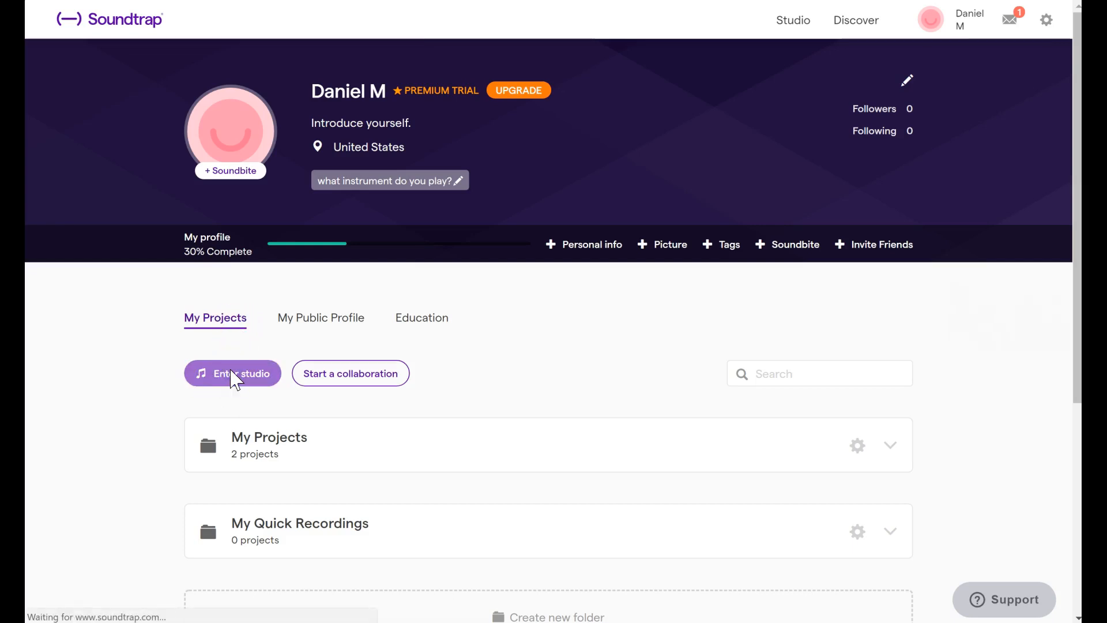
pyautogui.click(232, 372)
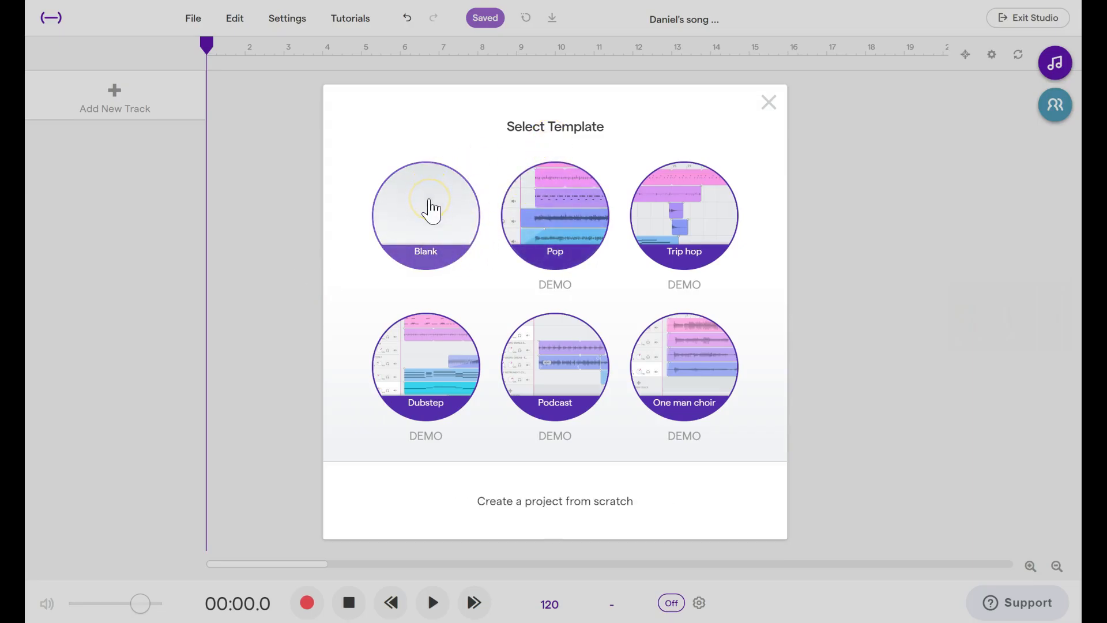
# - Start from the Blank template and add a Voice & microphones track named Mic
pyautogui.click(425, 216)
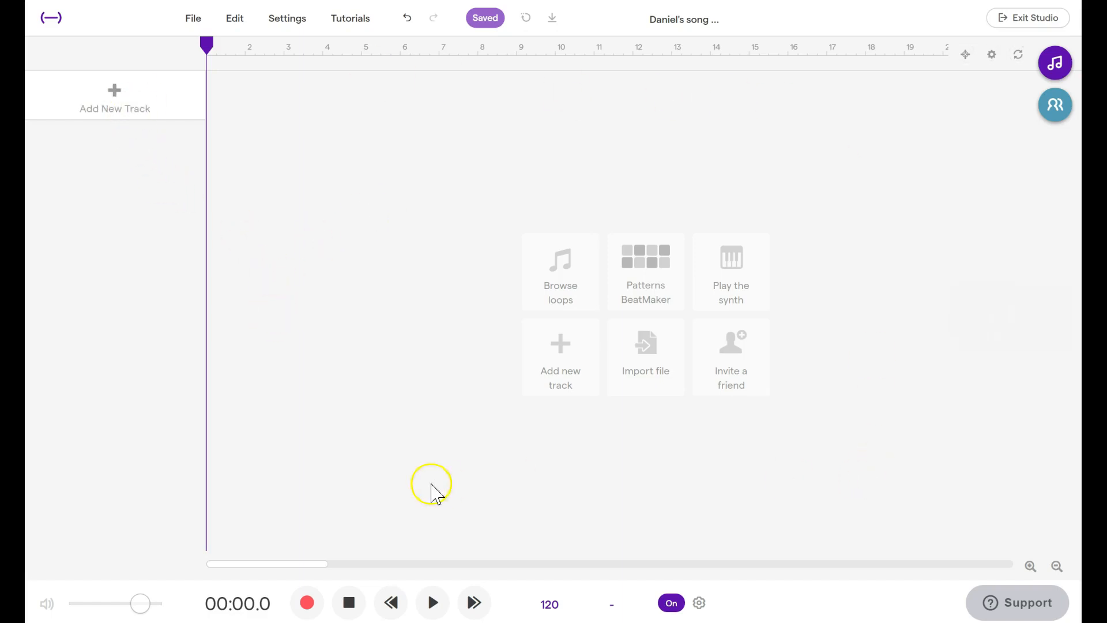
pyautogui.moveTo(120, 127)
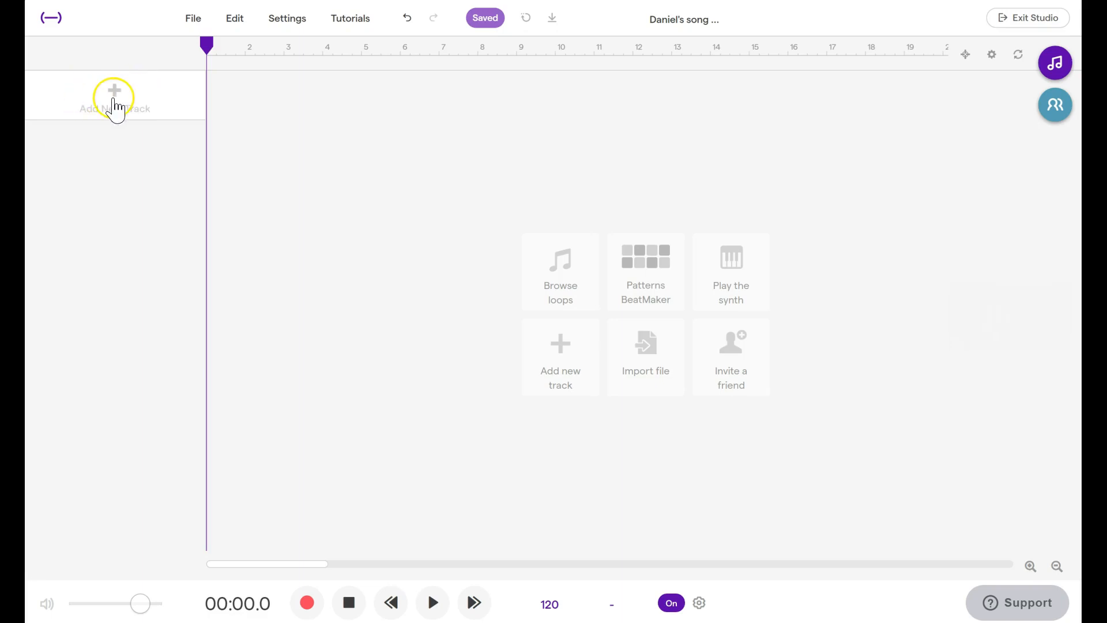
pyautogui.click(115, 99)
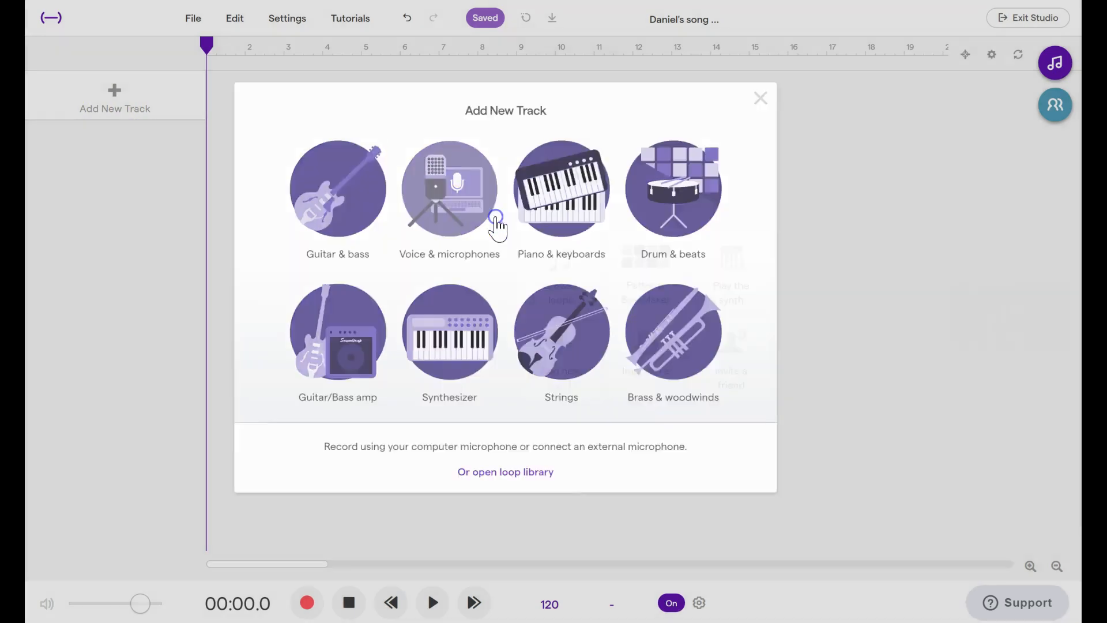
pyautogui.click(450, 188)
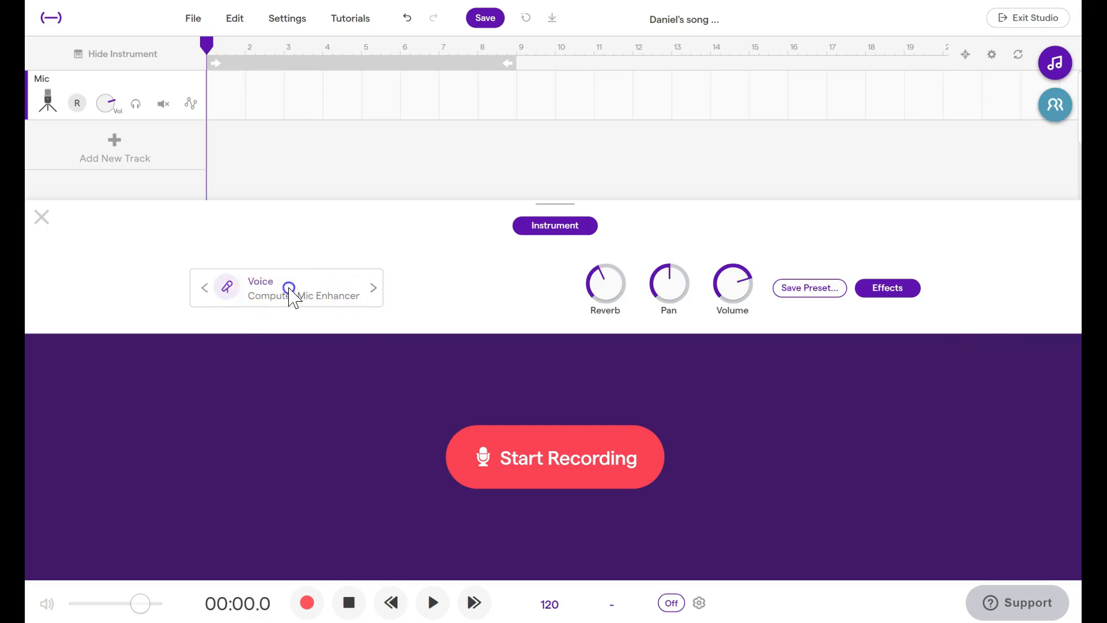
# - Set the Mic track's instrument preset to Dry after trying Podcast
pyautogui.click(286, 287)
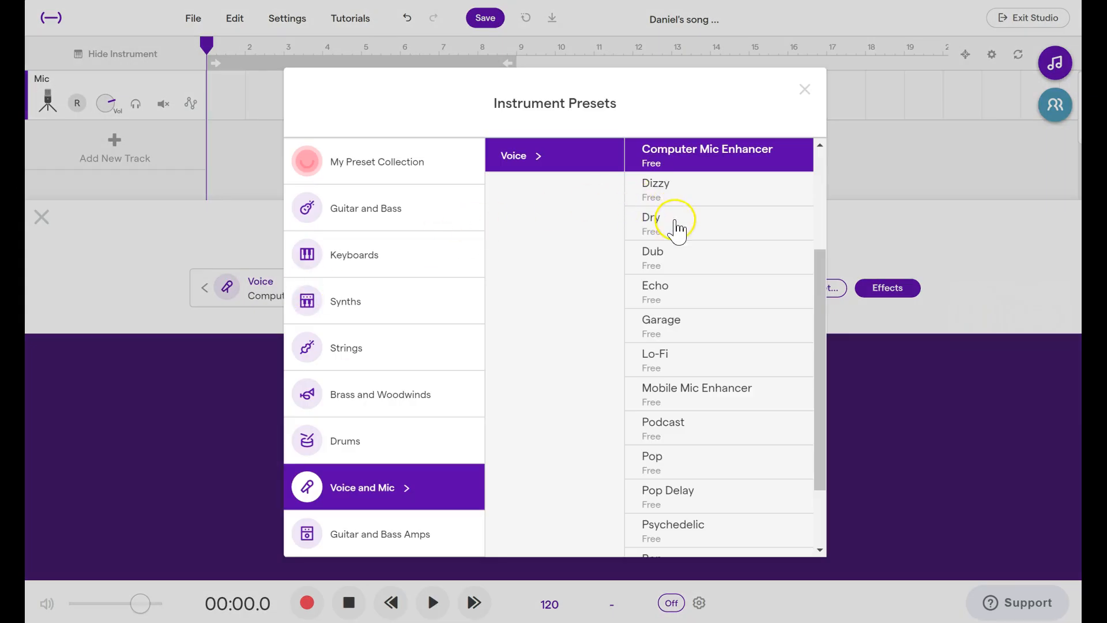
pyautogui.click(651, 217)
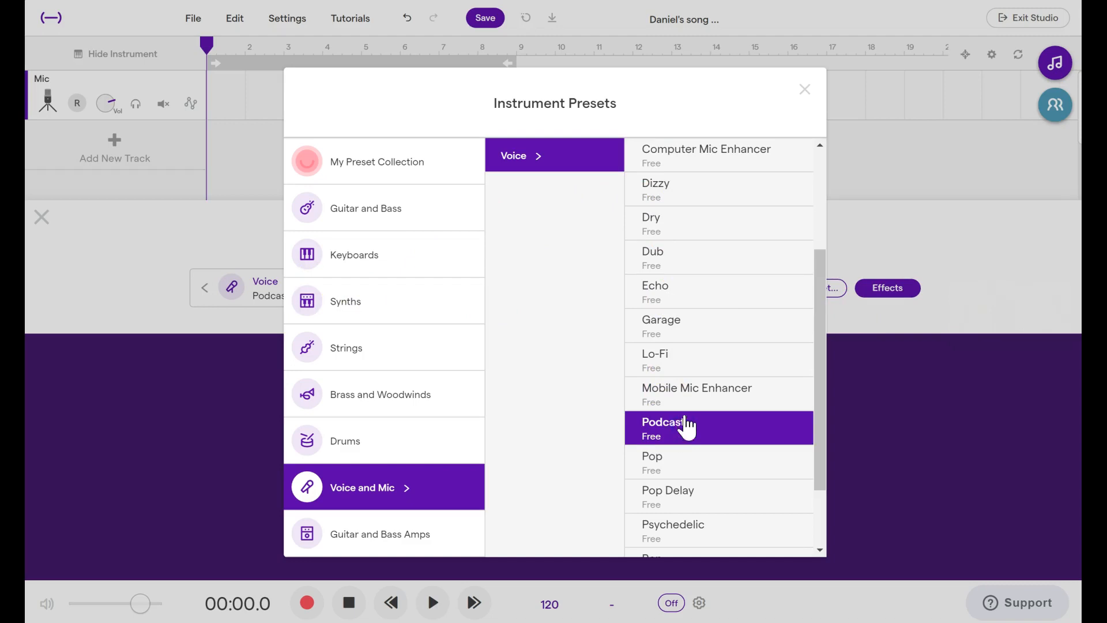
pyautogui.click(650, 216)
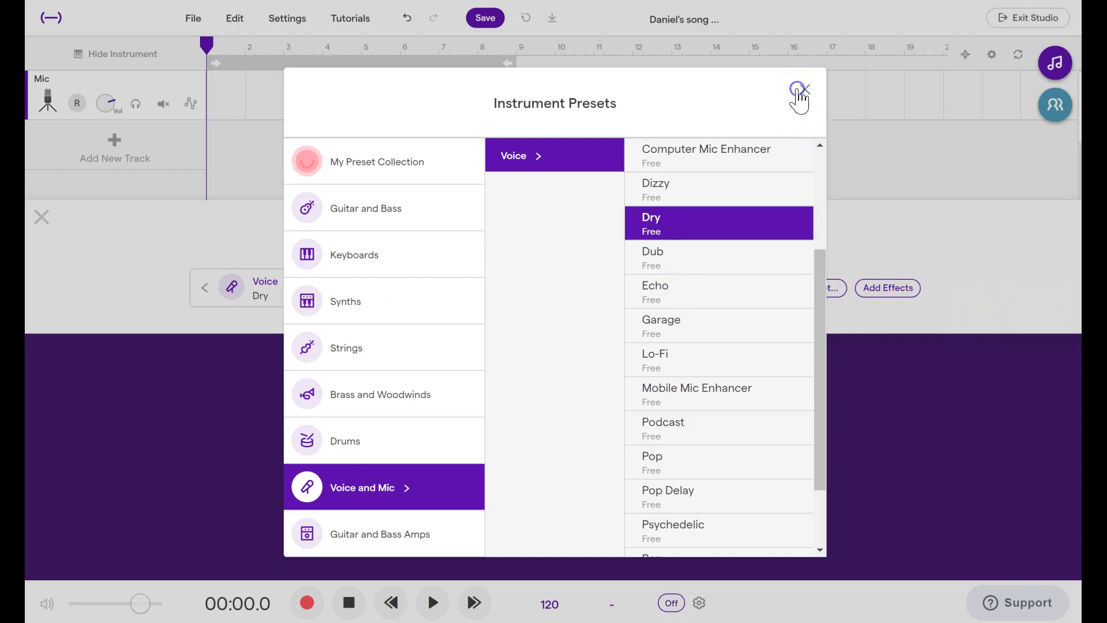
pyautogui.click(798, 92)
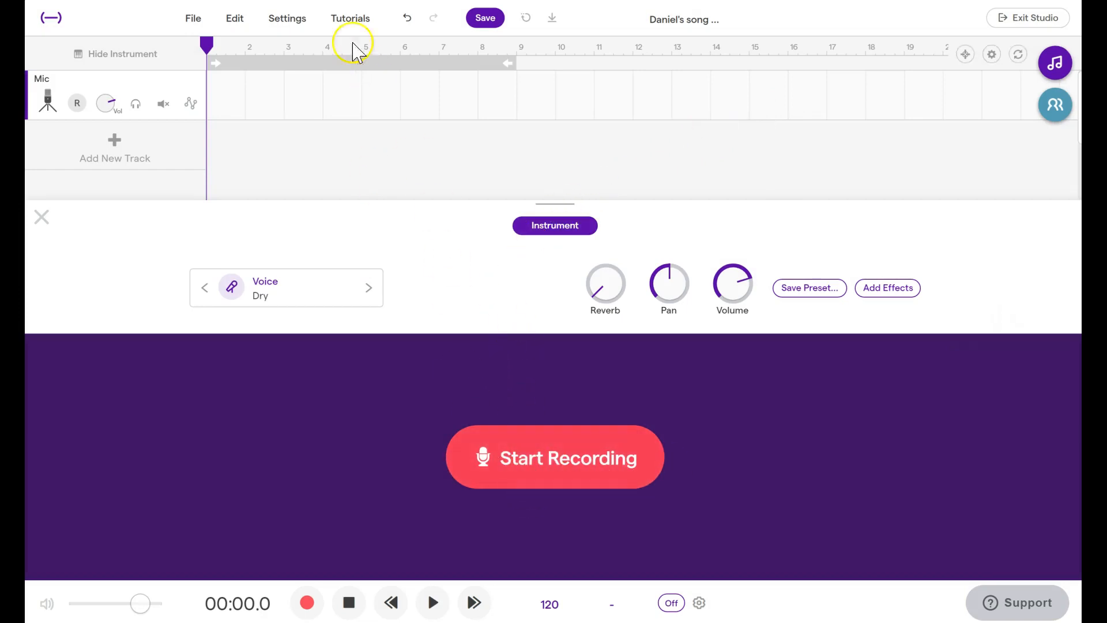
# - Run Sound setup from Settings and choose Default - Microphone (USB) as the input
pyautogui.click(287, 18)
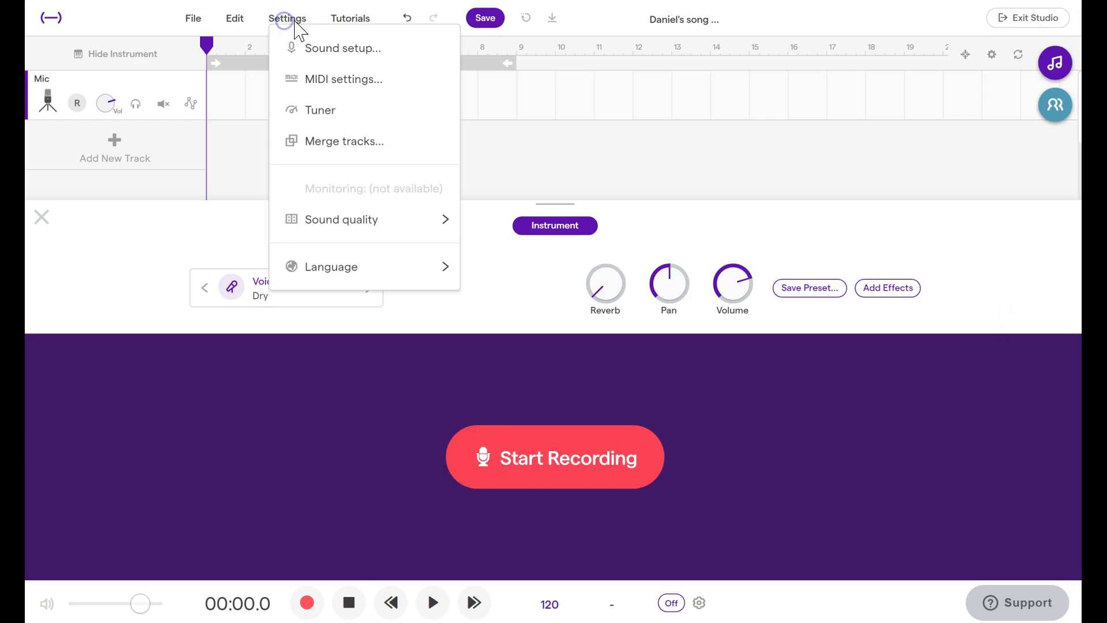
pyautogui.moveTo(343, 48)
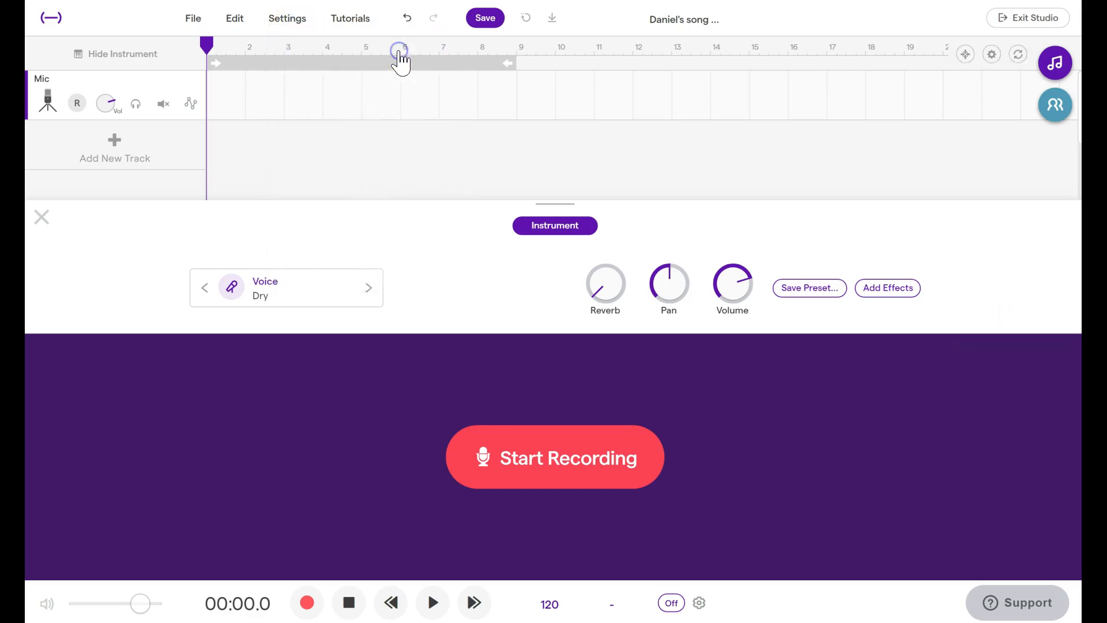
pyautogui.click(554, 457)
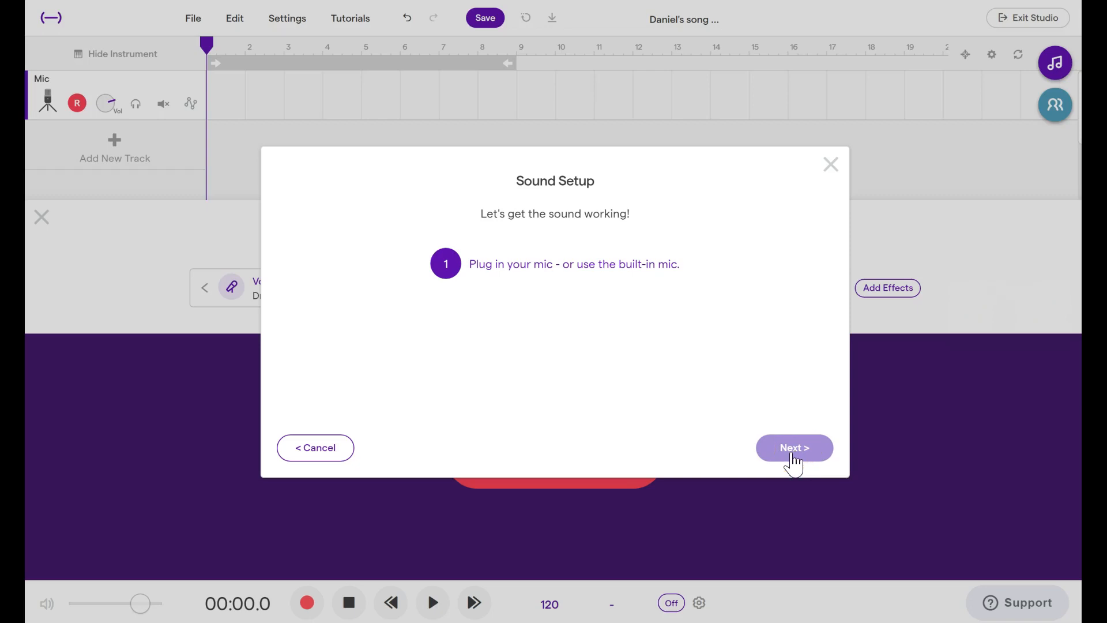
pyautogui.click(793, 447)
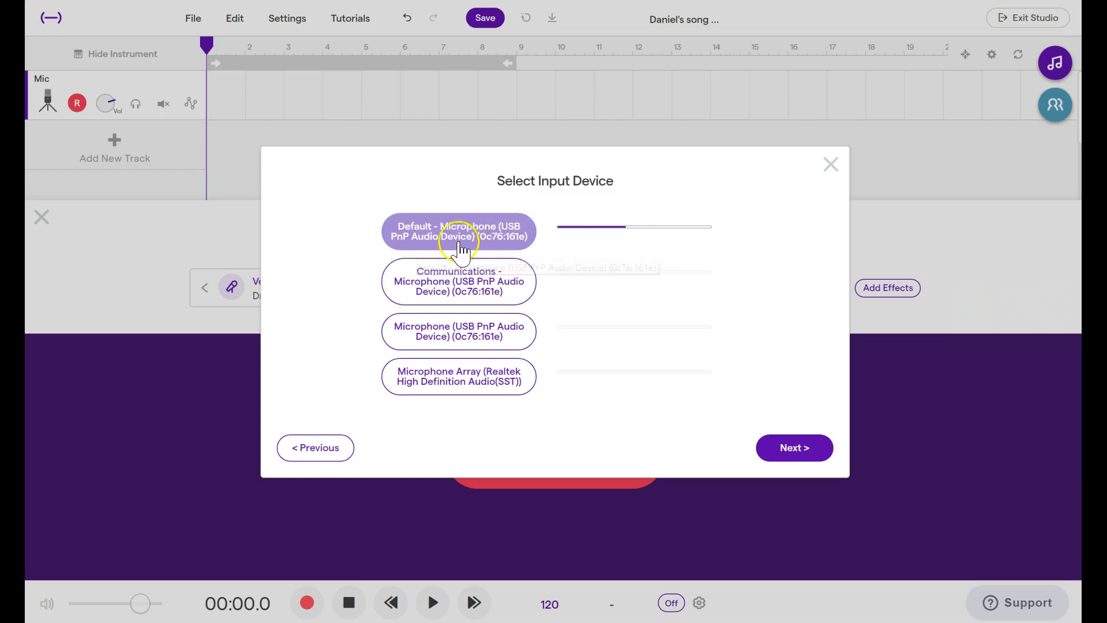
pyautogui.click(458, 231)
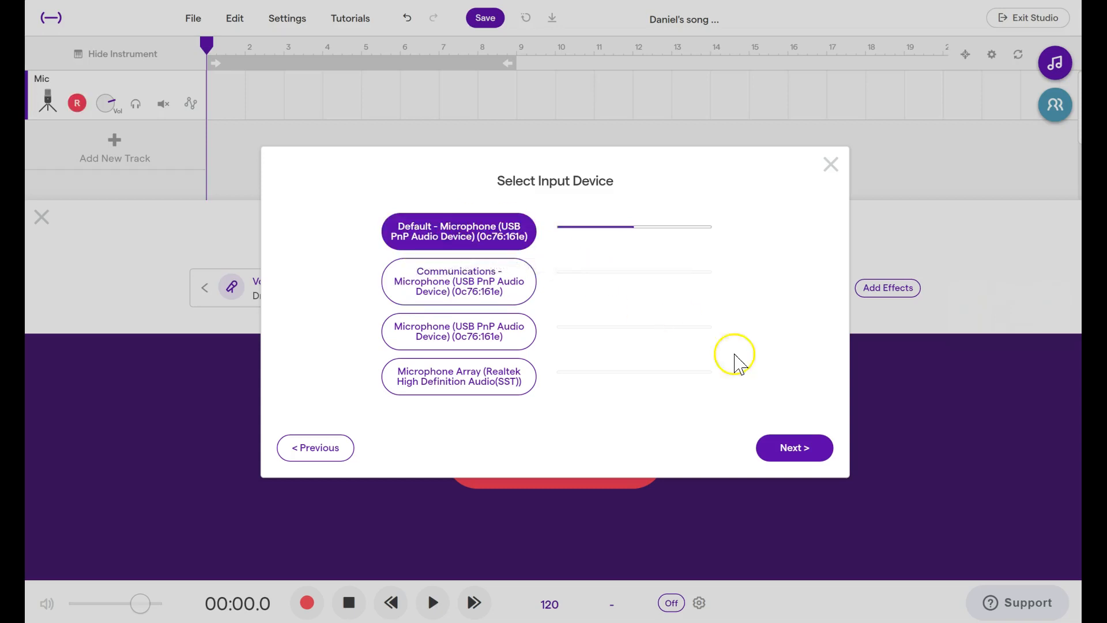
# - Skip the volume test and finish the sound setup wizard
pyautogui.click(794, 447)
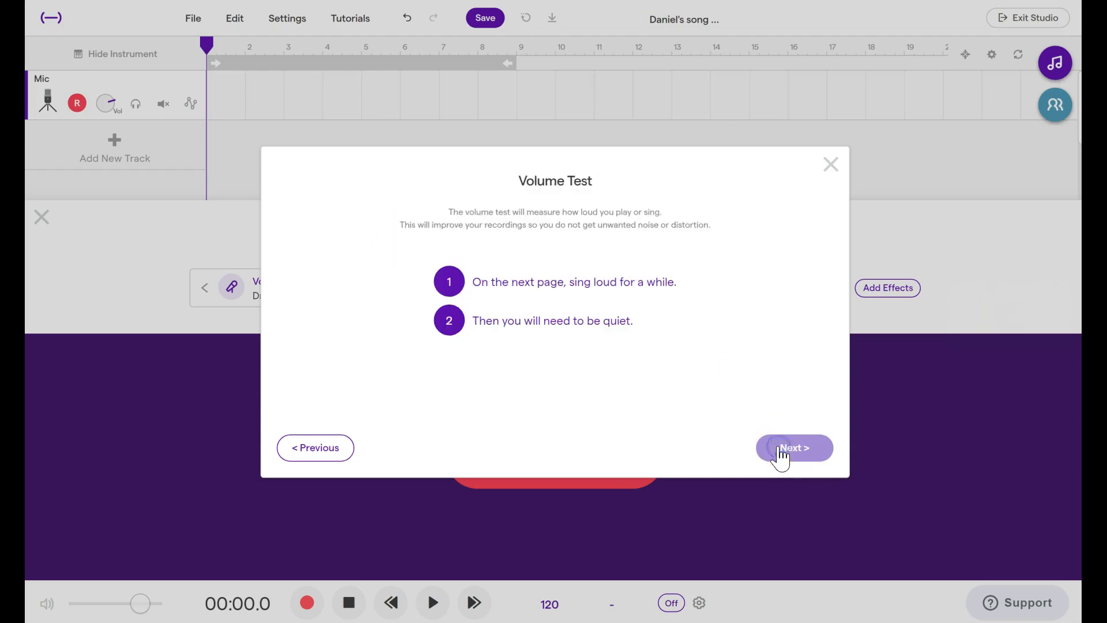
pyautogui.click(793, 447)
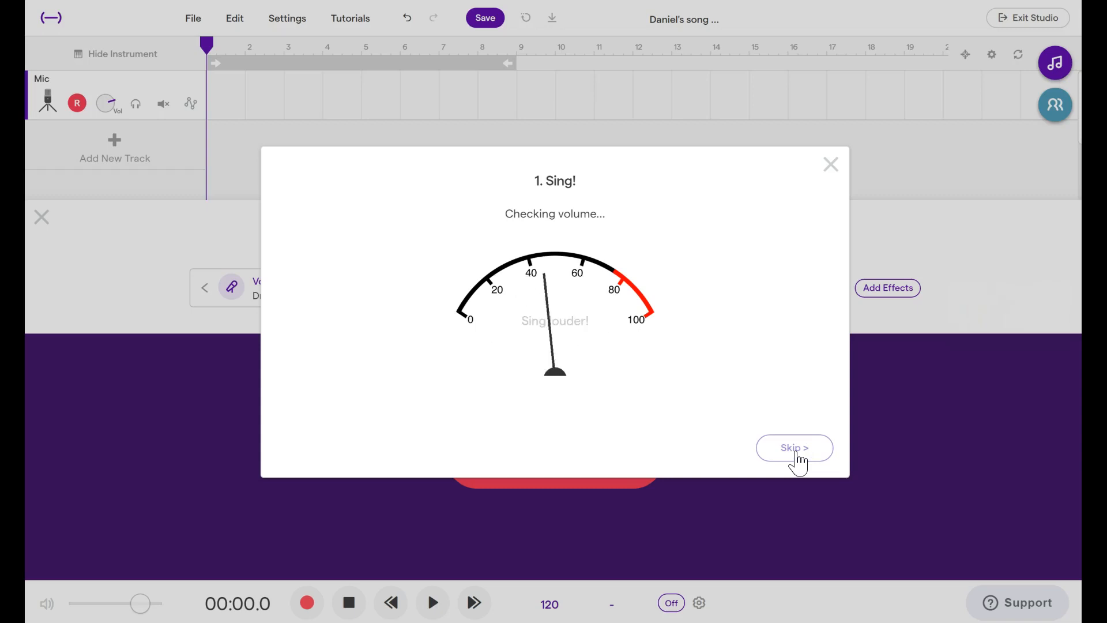
pyautogui.click(793, 448)
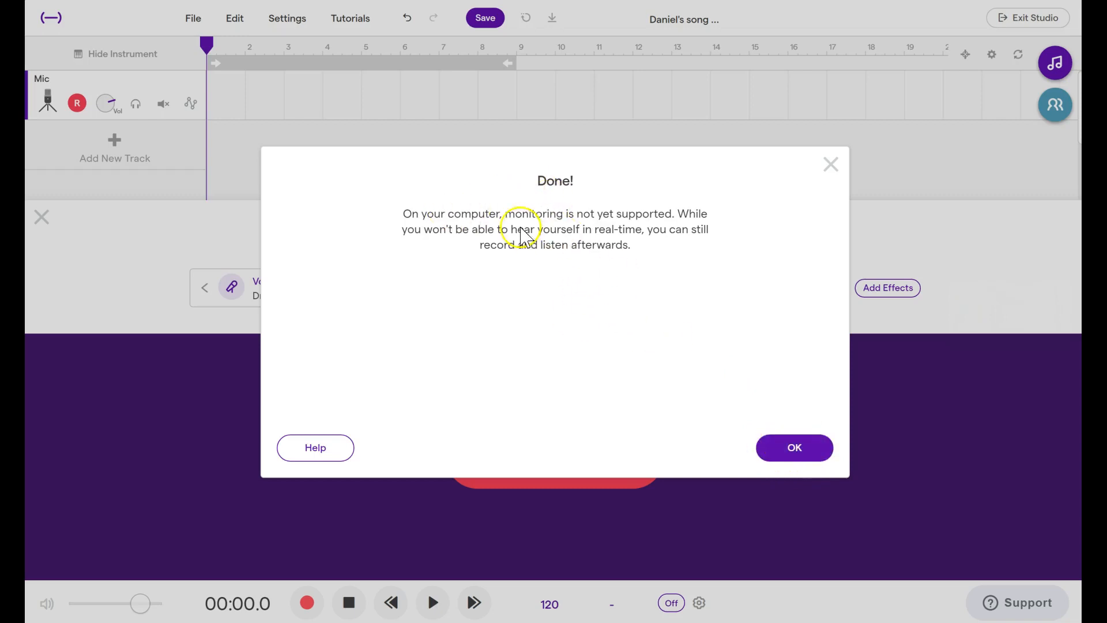
pyautogui.click(793, 447)
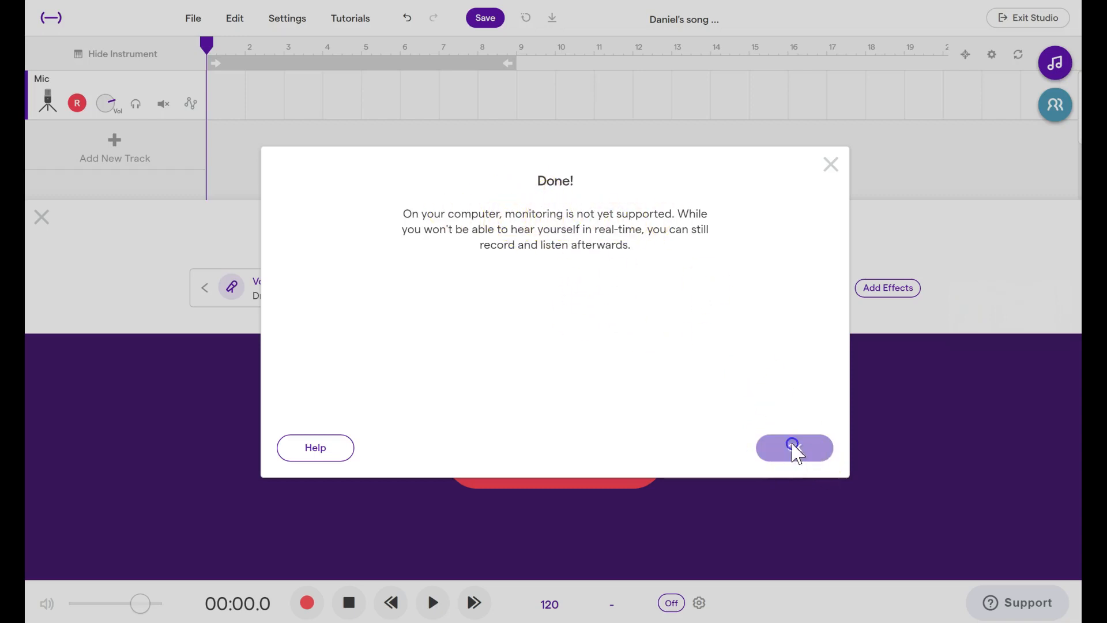
pyautogui.click(793, 447)
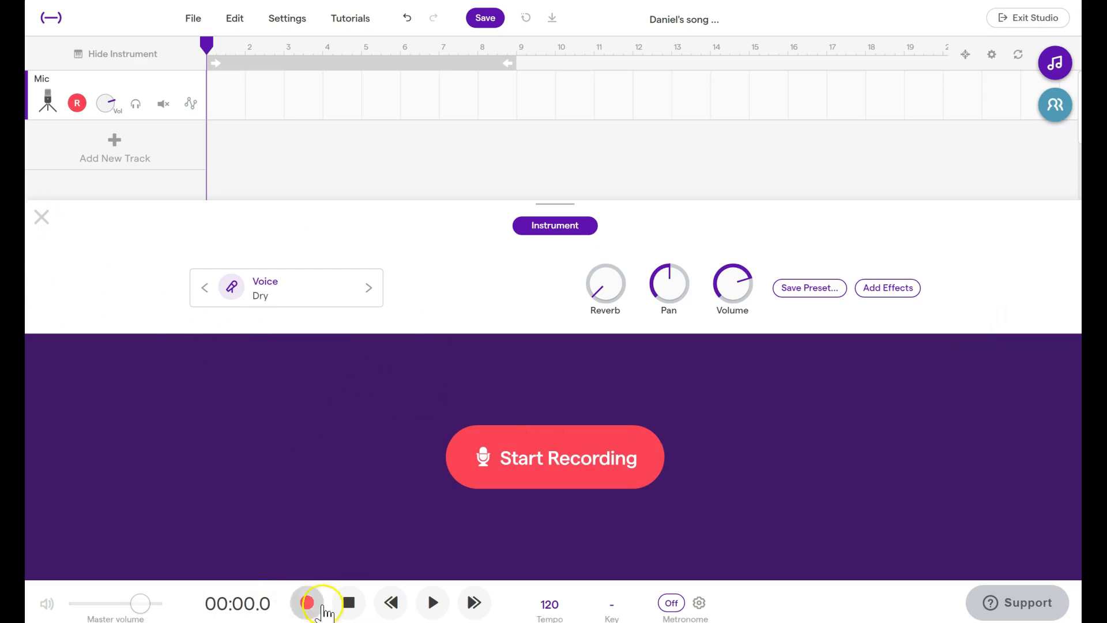
pyautogui.moveTo(183, 603)
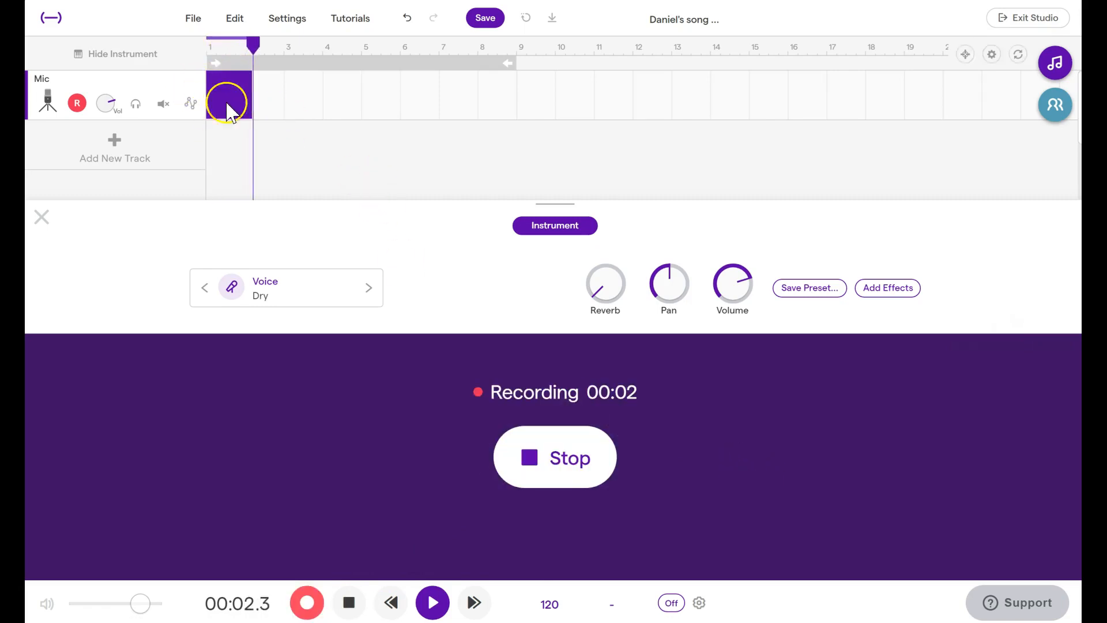
pyautogui.moveTo(385, 452)
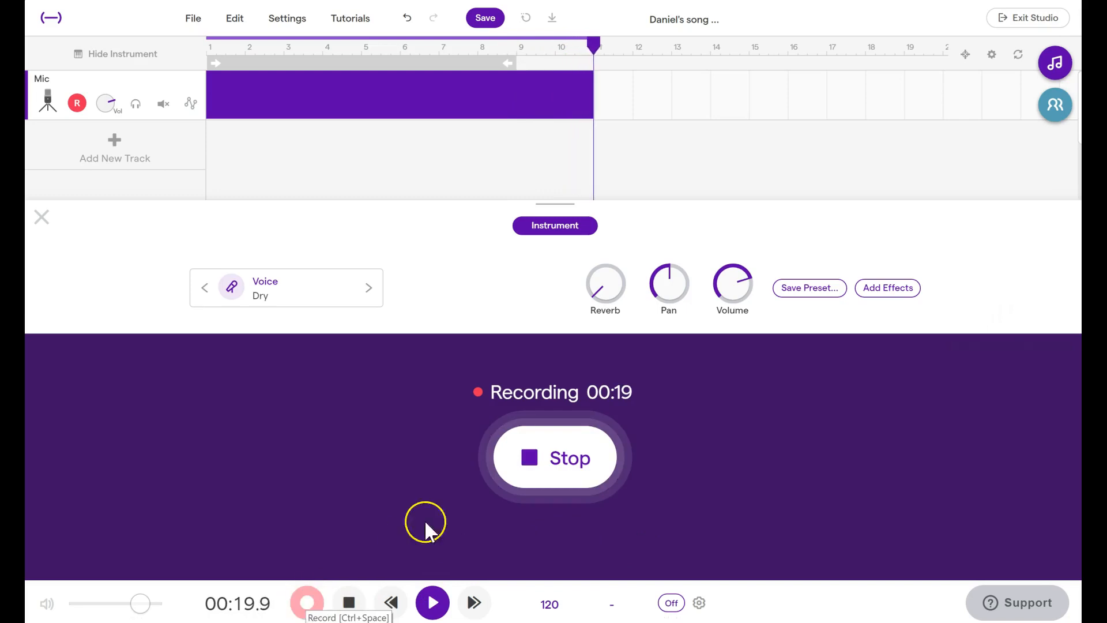
# - Stop the roughly 21-second voice recording on the Mic track
pyautogui.click(307, 602)
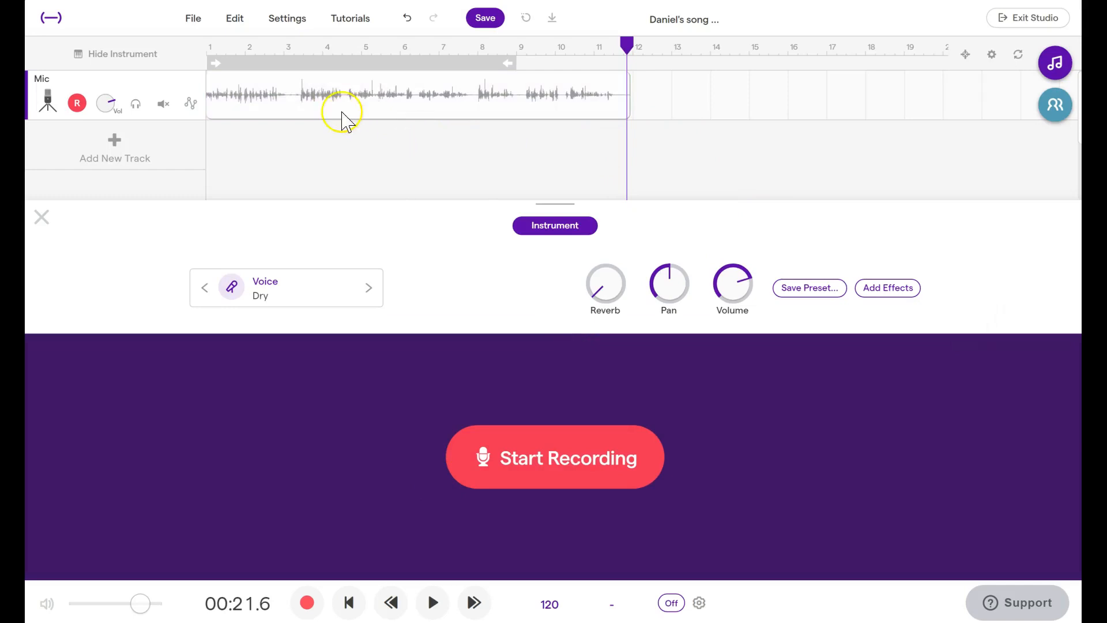
# - Trim the Mic clip's end near bar 5, then stretch it back out to bar 12
pyautogui.click(346, 93)
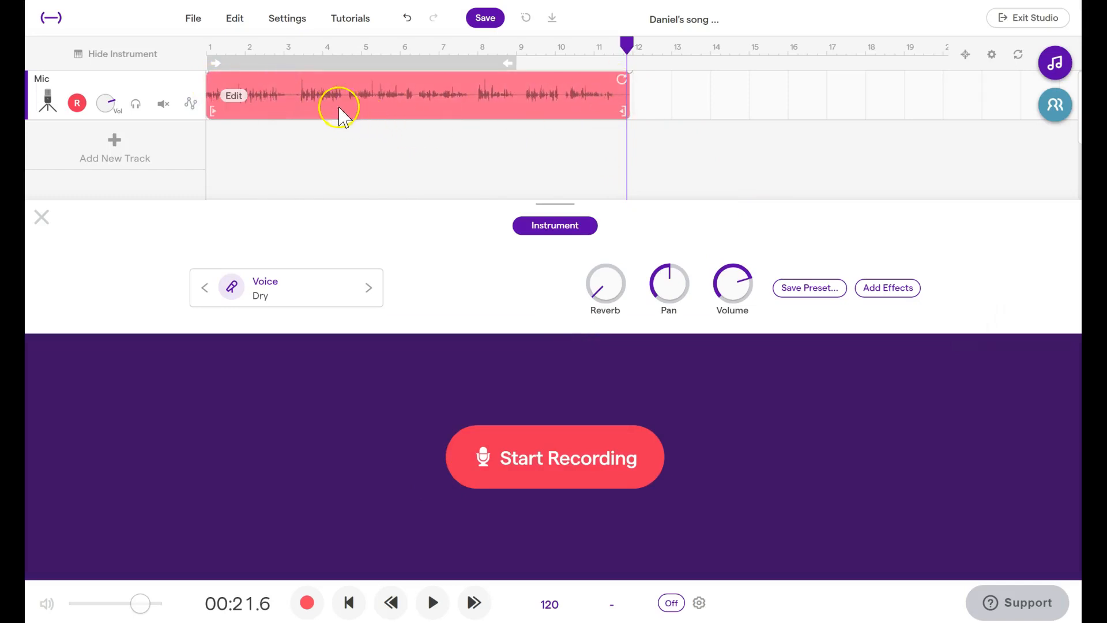
pyautogui.moveTo(339, 113); pyautogui.dragTo(706, 113)
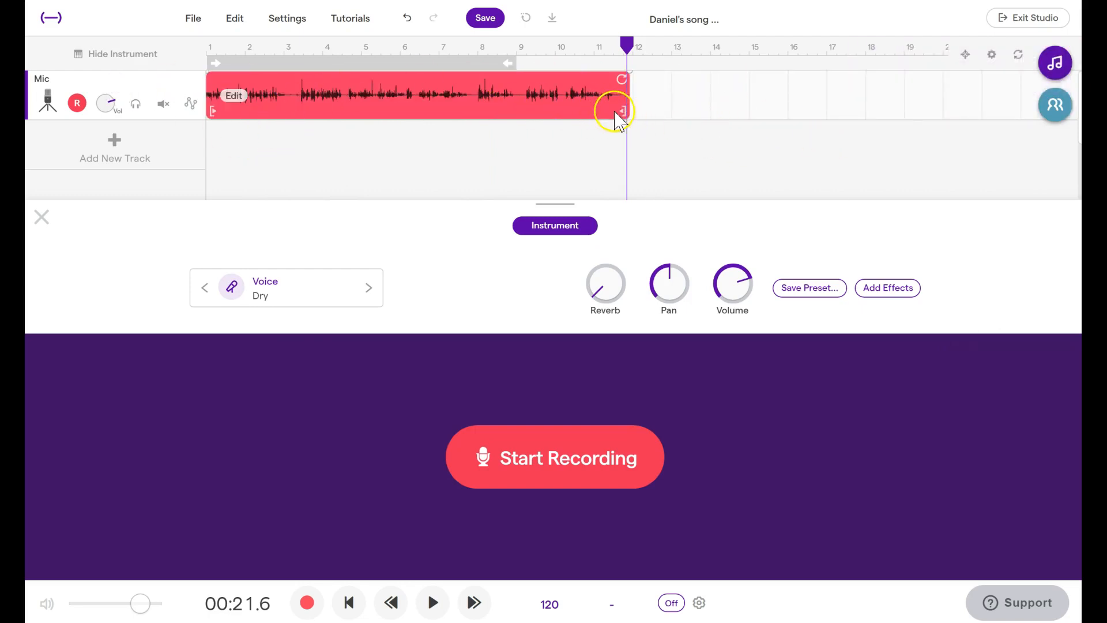
pyautogui.moveTo(618, 113)
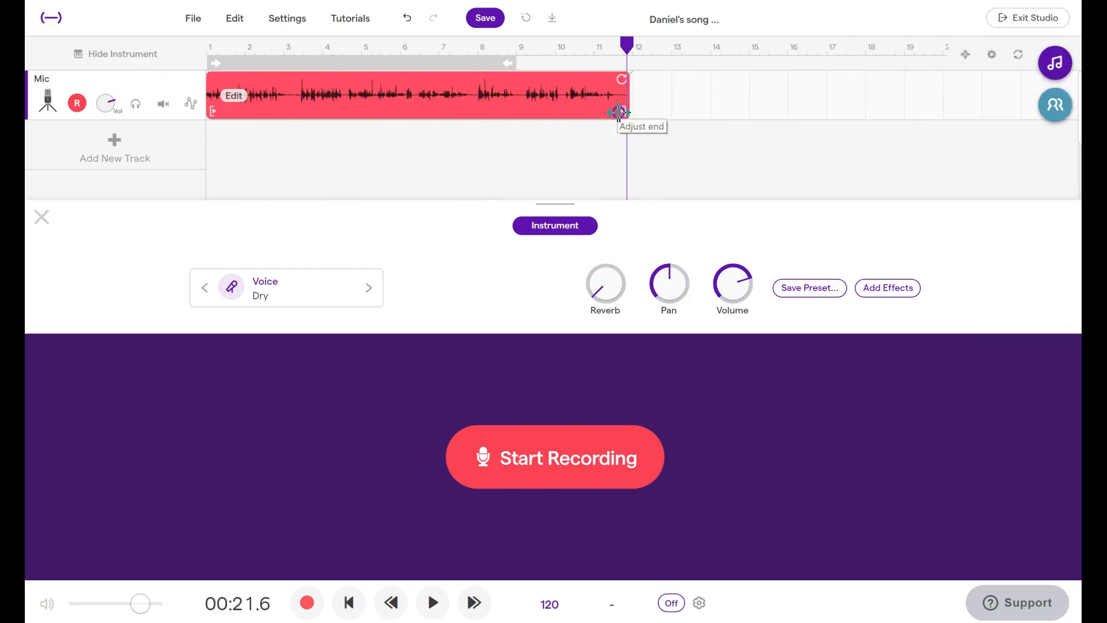
pyautogui.moveTo(620, 112); pyautogui.dragTo(355, 112)
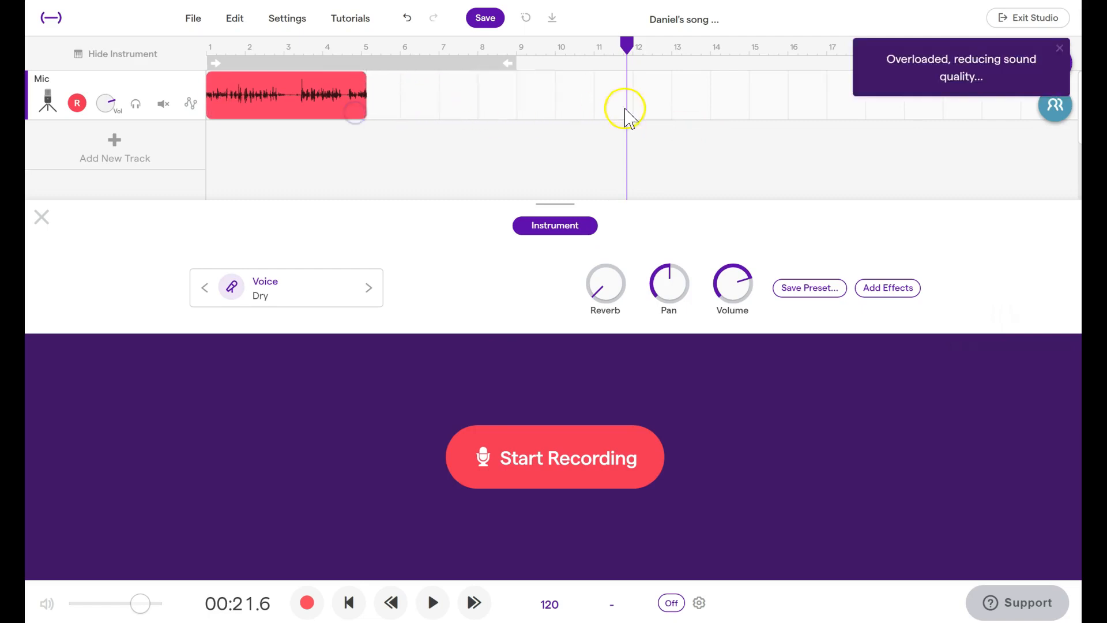
pyautogui.moveTo(304, 116)
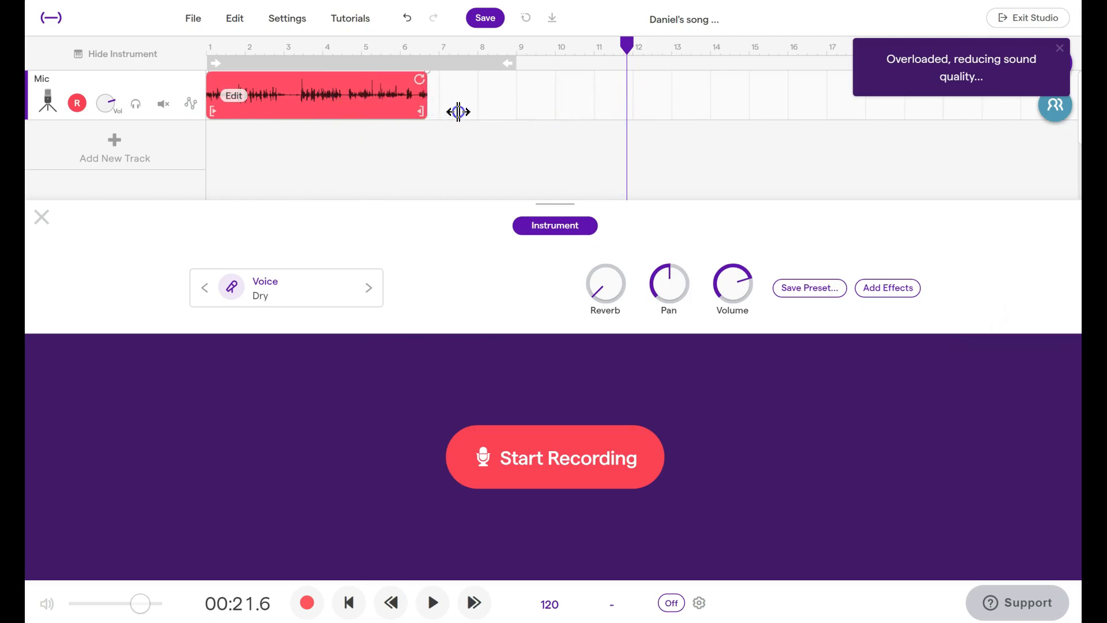
pyautogui.moveTo(459, 111); pyautogui.dragTo(622, 105)
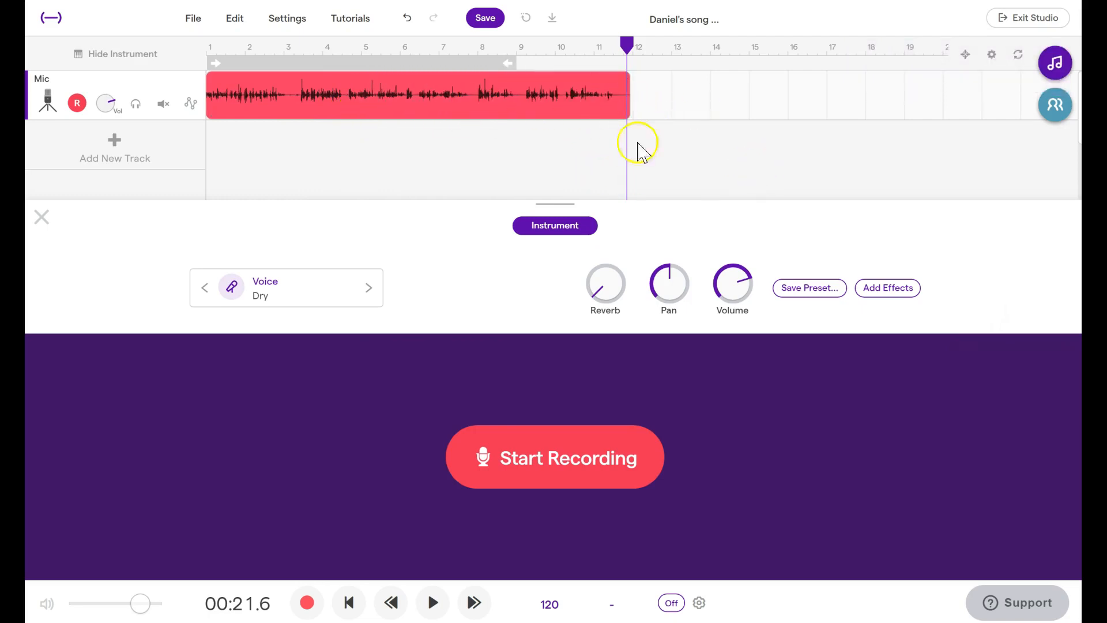
pyautogui.moveTo(290, 110)
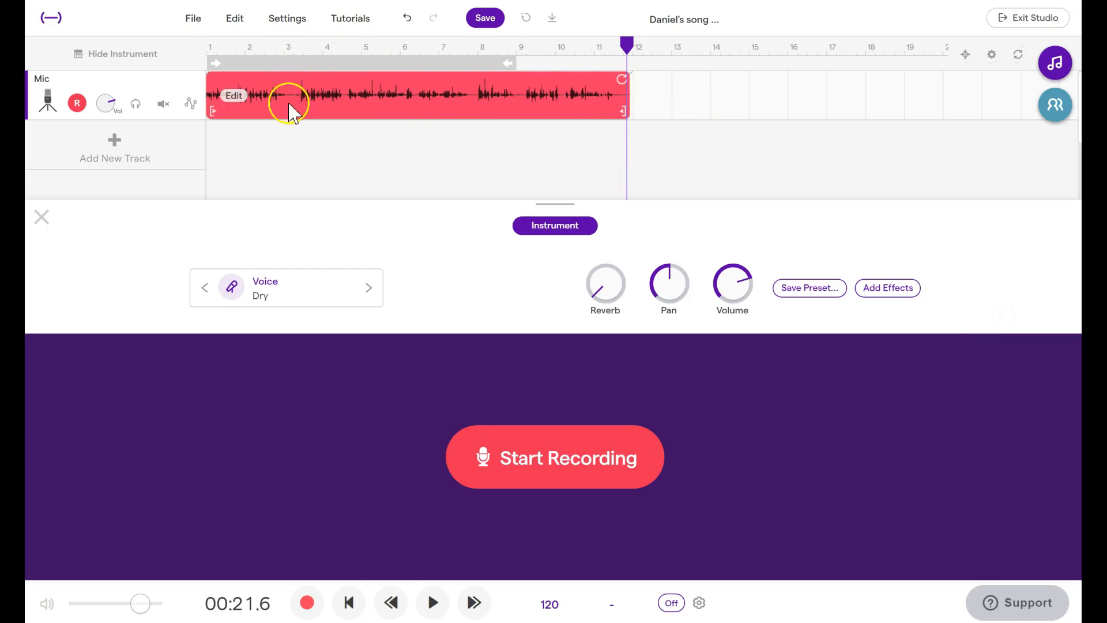
pyautogui.moveTo(265, 99)
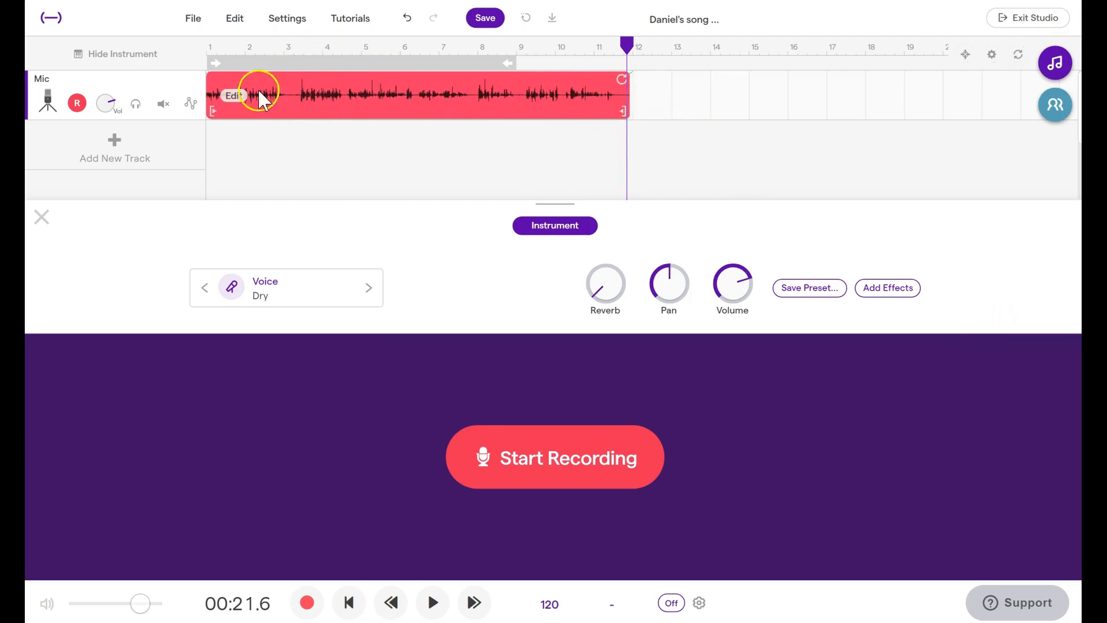
# - Punch in a short take from about bar 3 to bar 6, splitting the Mic clip into three regions
pyautogui.click(416, 48)
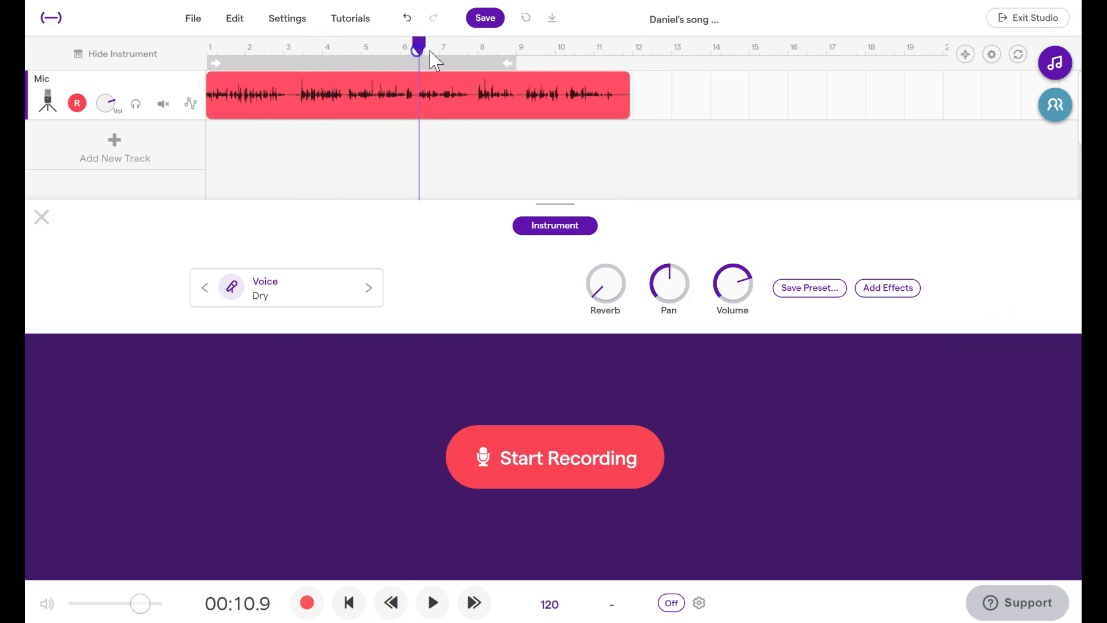
pyautogui.click(291, 53)
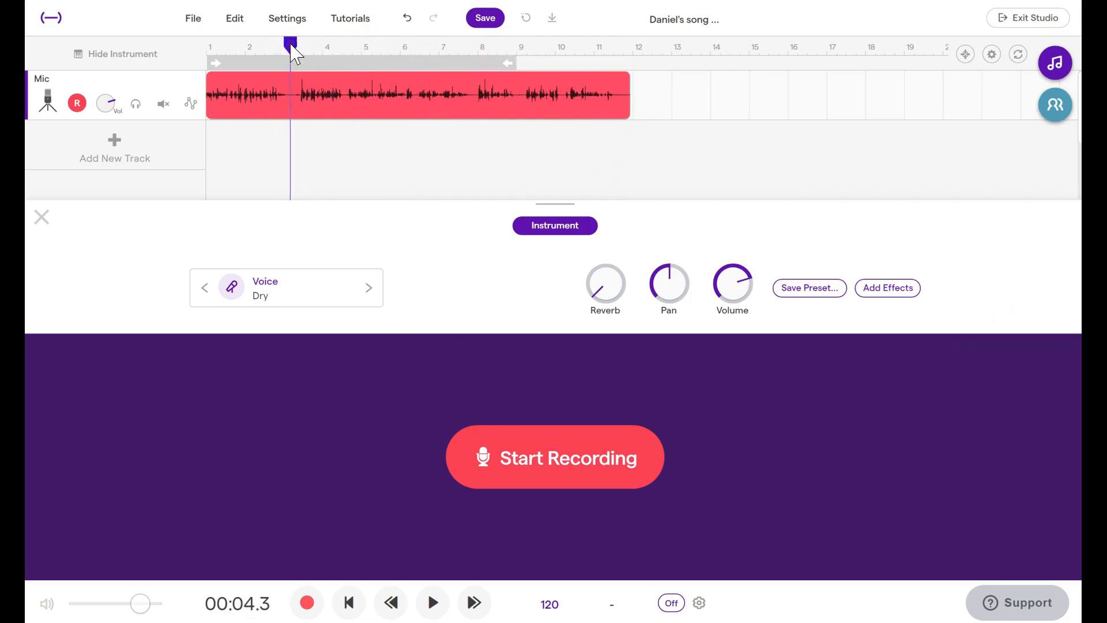
pyautogui.click(555, 457)
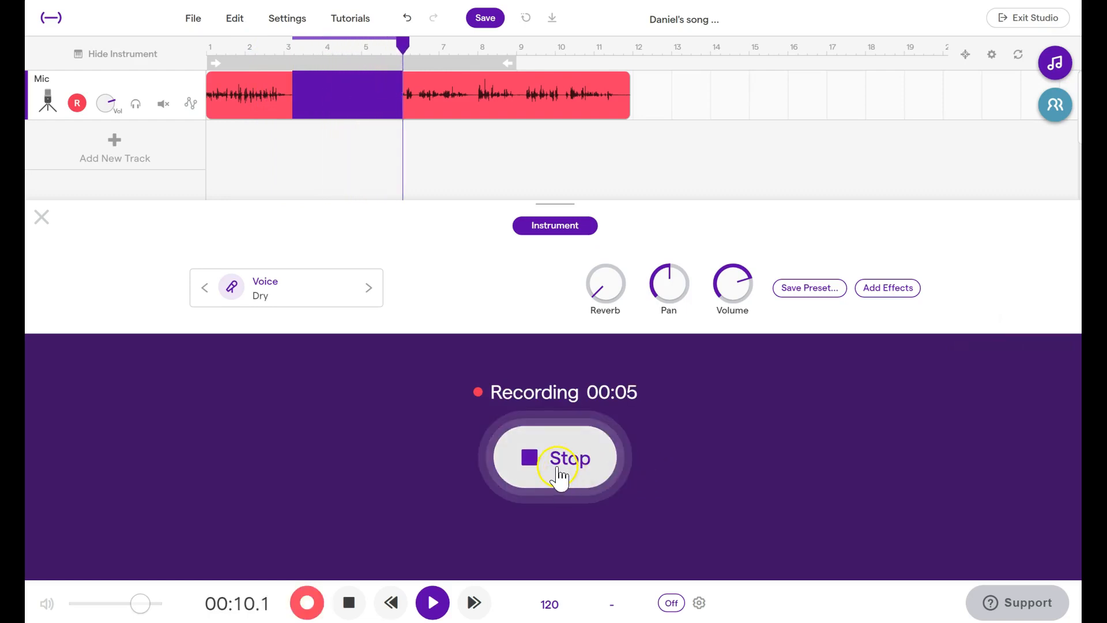
pyautogui.click(554, 458)
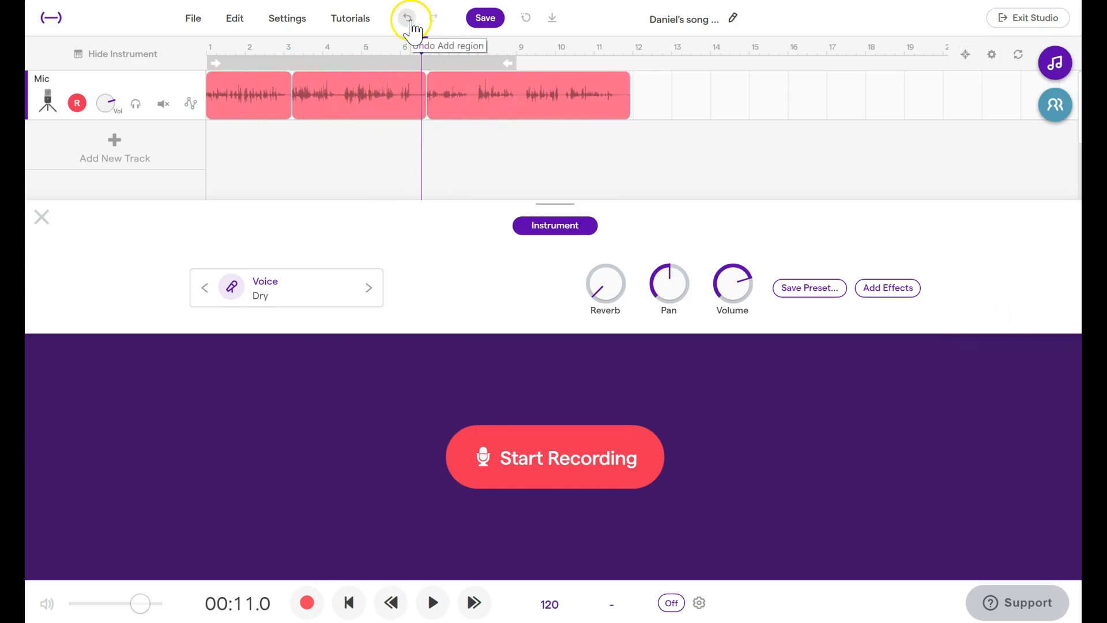
# - Delete the middle take and reshape the last clip's start edge to begin near bar 7
pyautogui.click(407, 18)
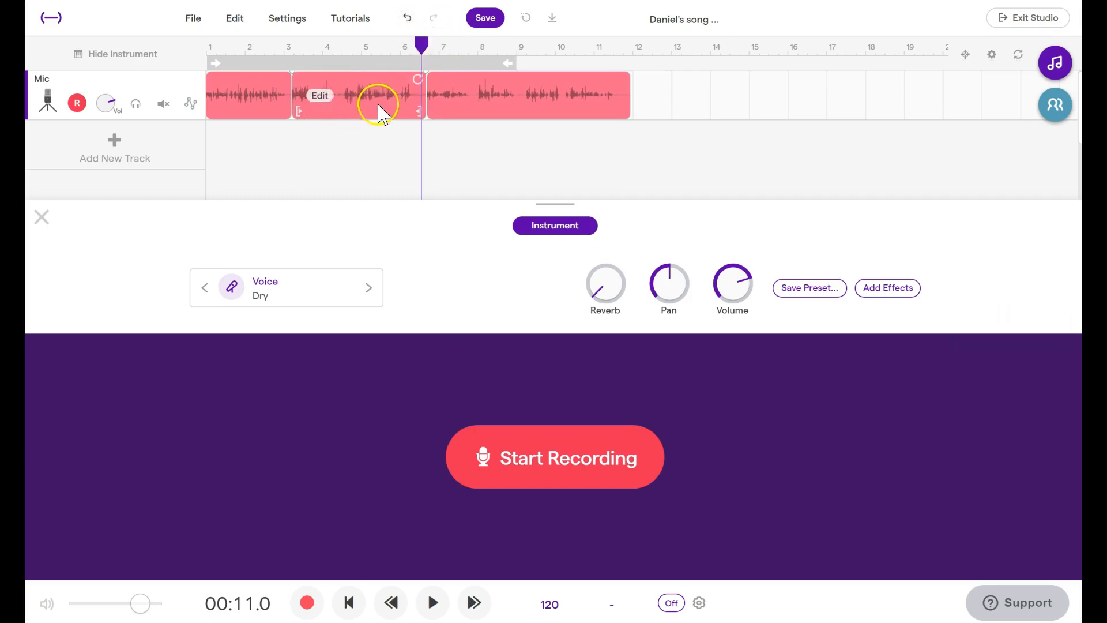
pyautogui.click(356, 95)
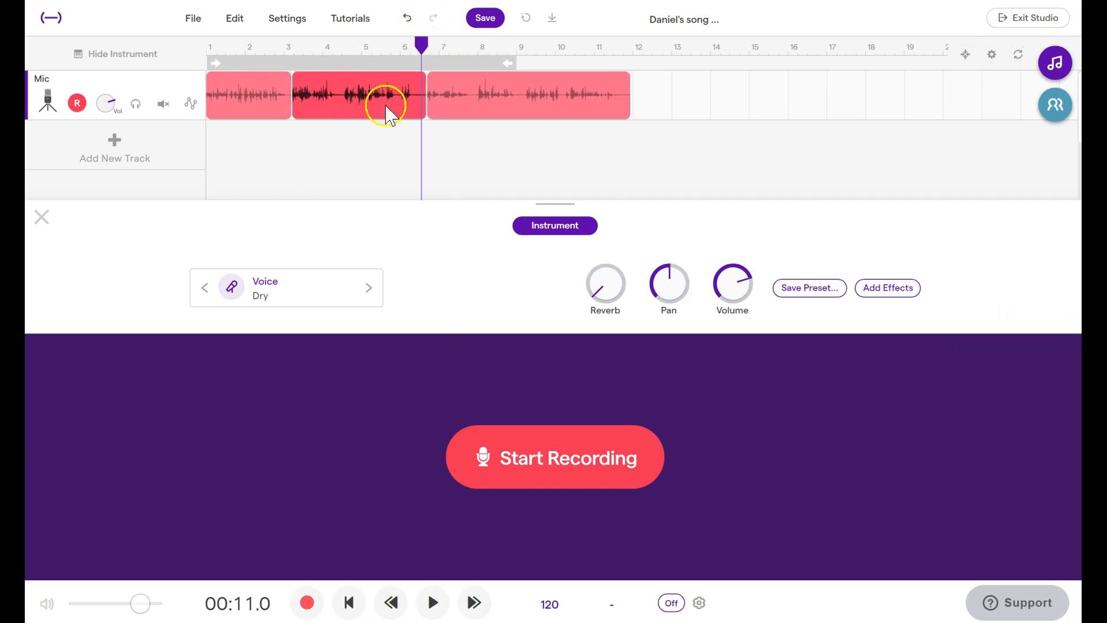
pyautogui.moveTo(356, 201)
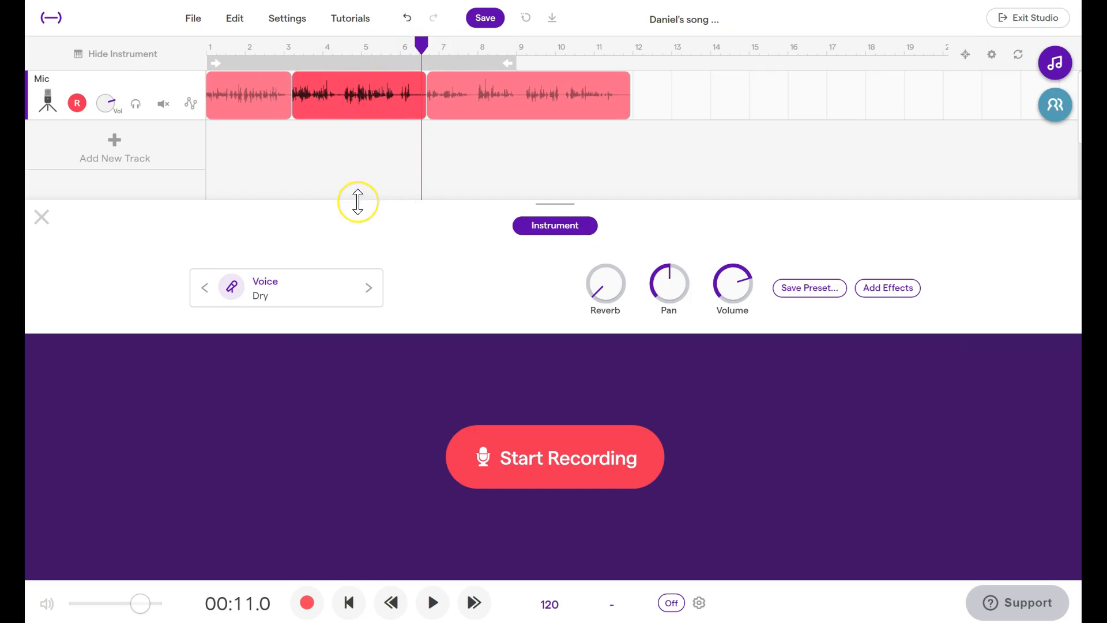
pyautogui.moveTo(357, 200)
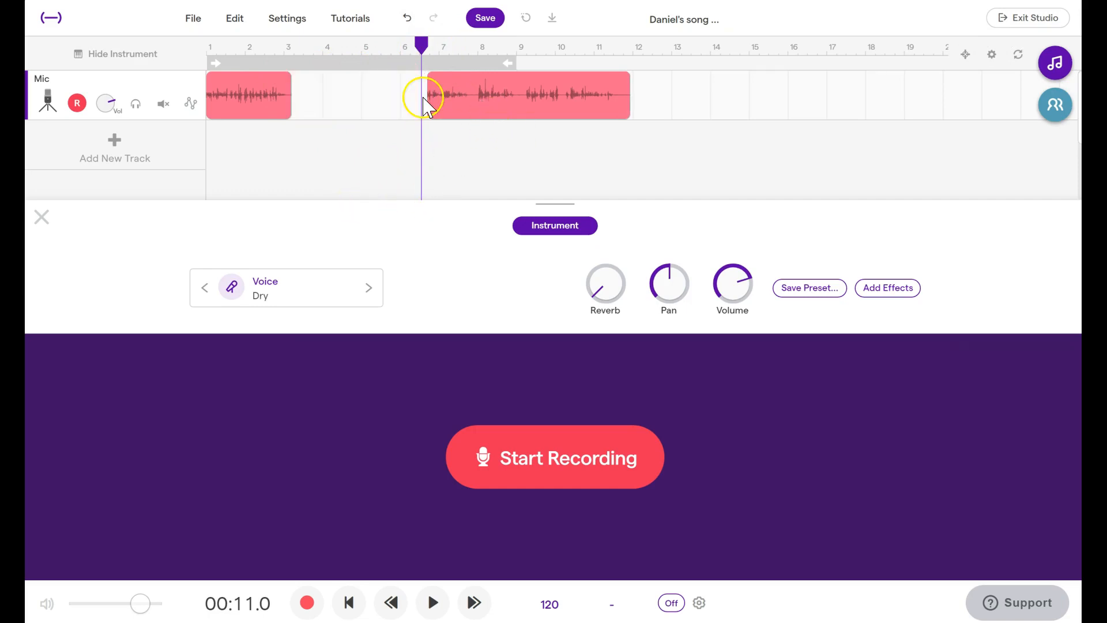
pyautogui.click(543, 96)
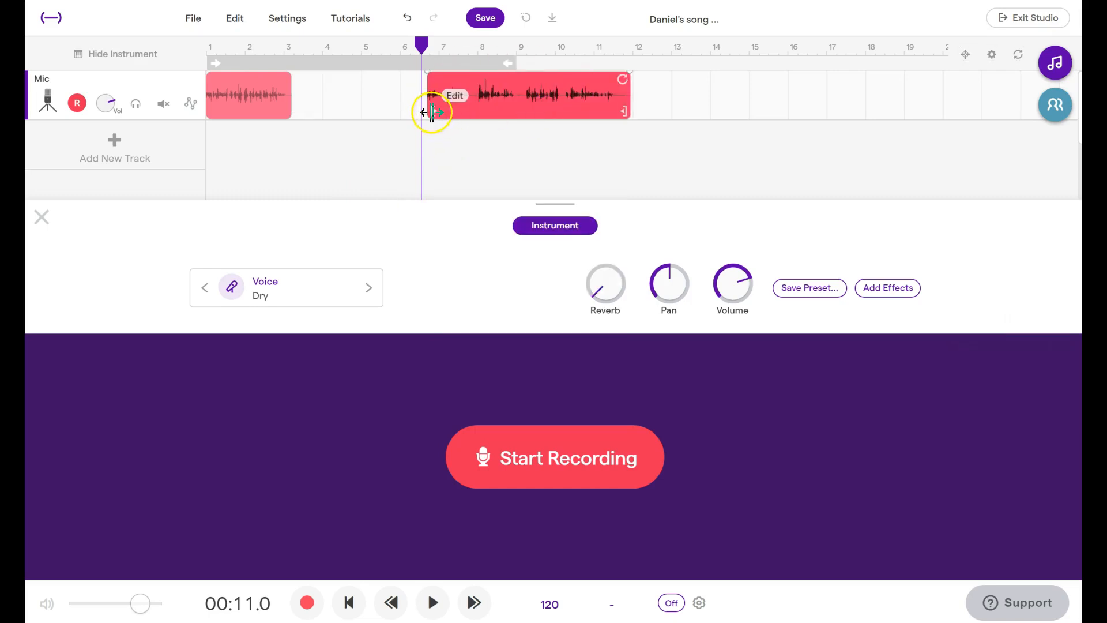
pyautogui.moveTo(427, 112); pyautogui.dragTo(363, 112)
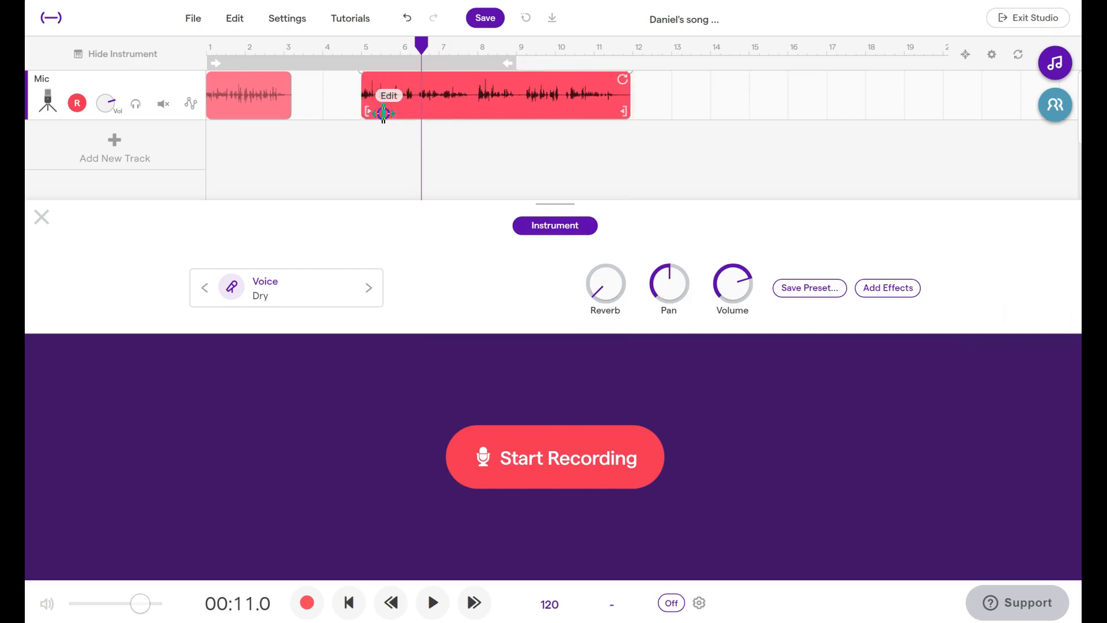
pyautogui.moveTo(383, 113); pyautogui.dragTo(232, 113)
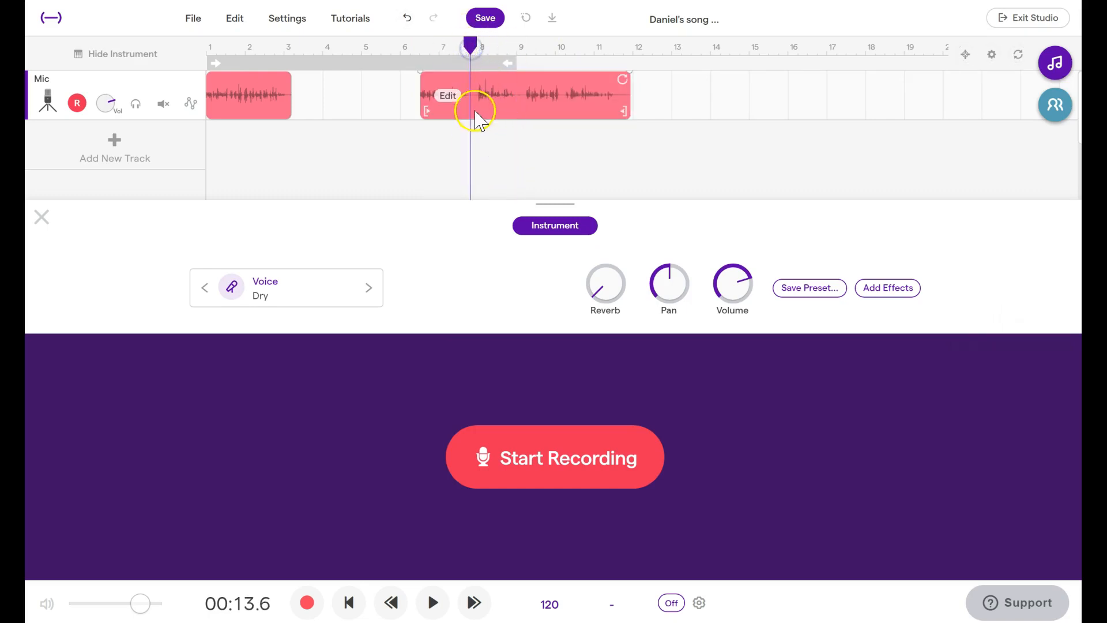
pyautogui.moveTo(504, 105)
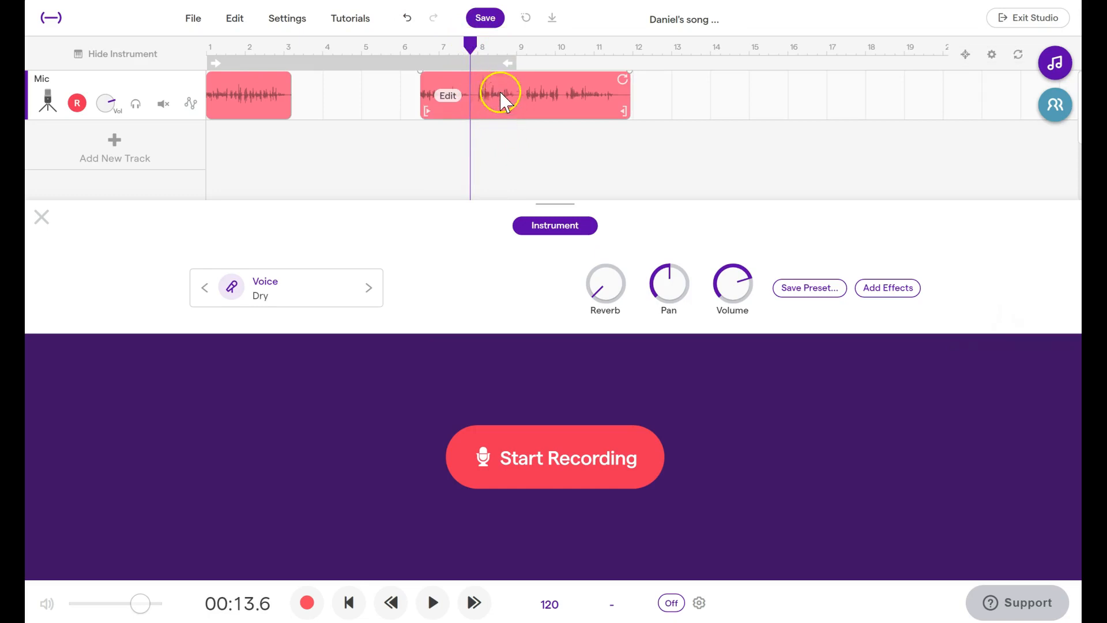
pyautogui.moveTo(496, 107)
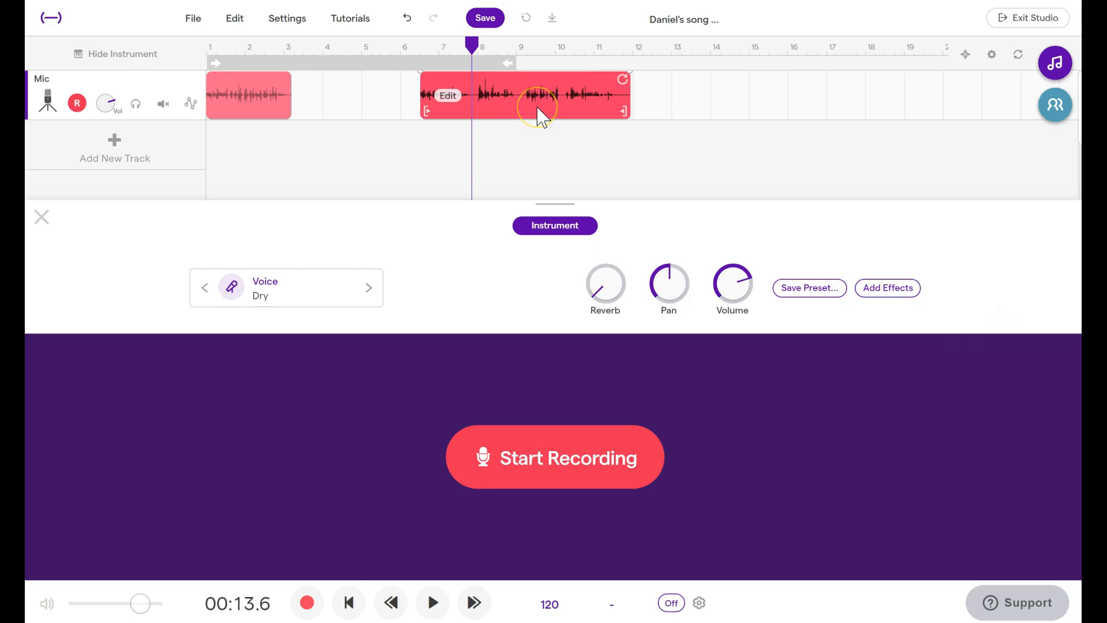
pyautogui.moveTo(568, 131)
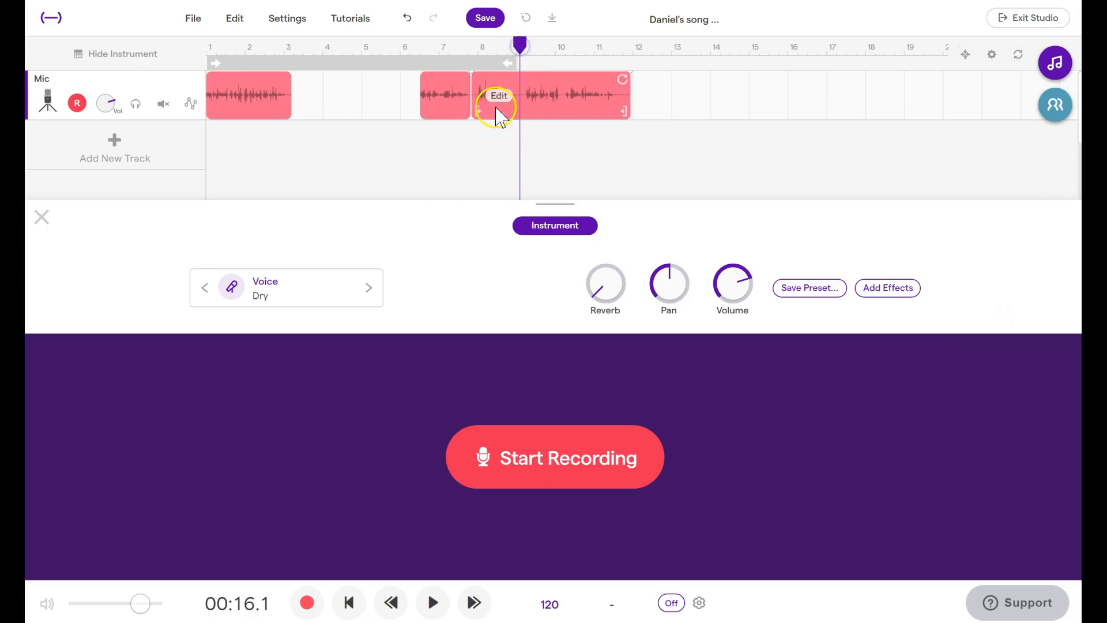
pyautogui.moveTo(540, 106)
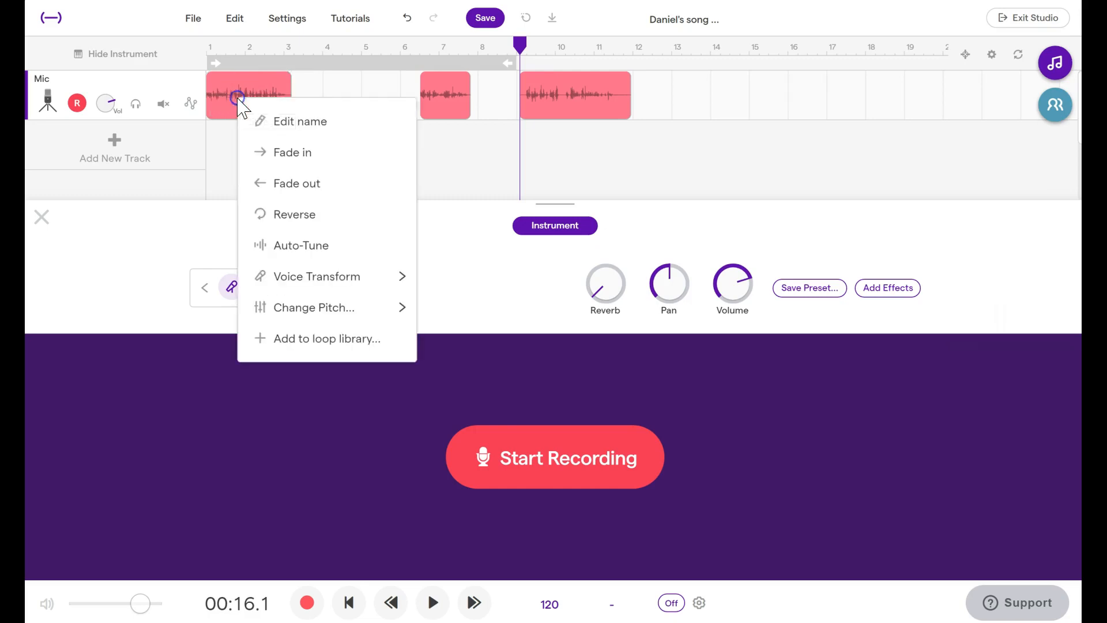
# - Rename the first Mic clip to 'First A' via Edit name
pyautogui.click(300, 121)
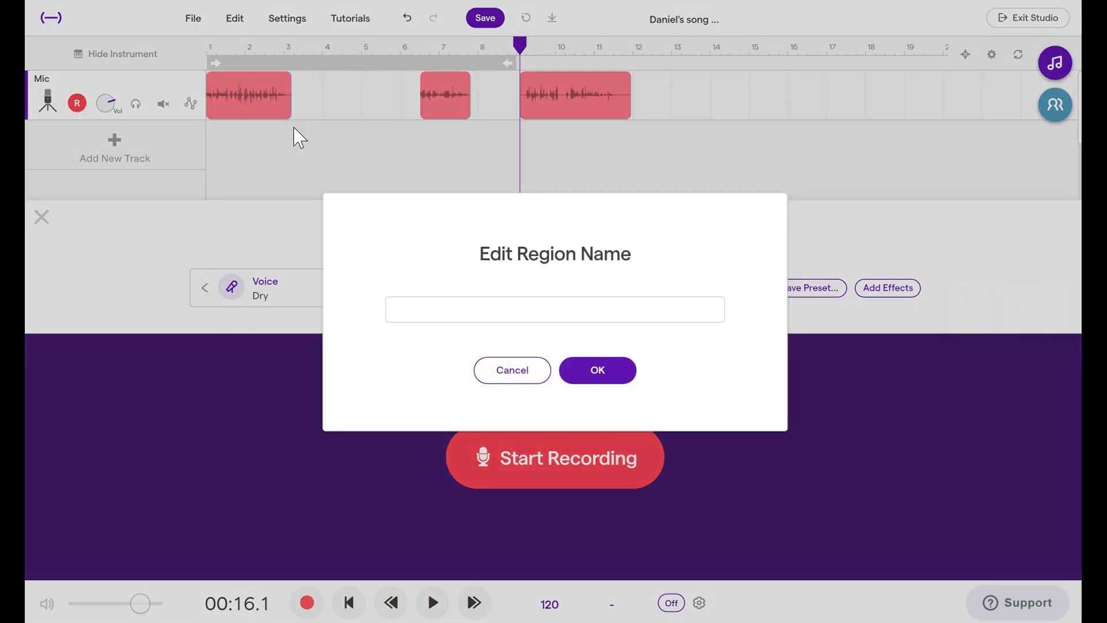
pyautogui.click(555, 309)
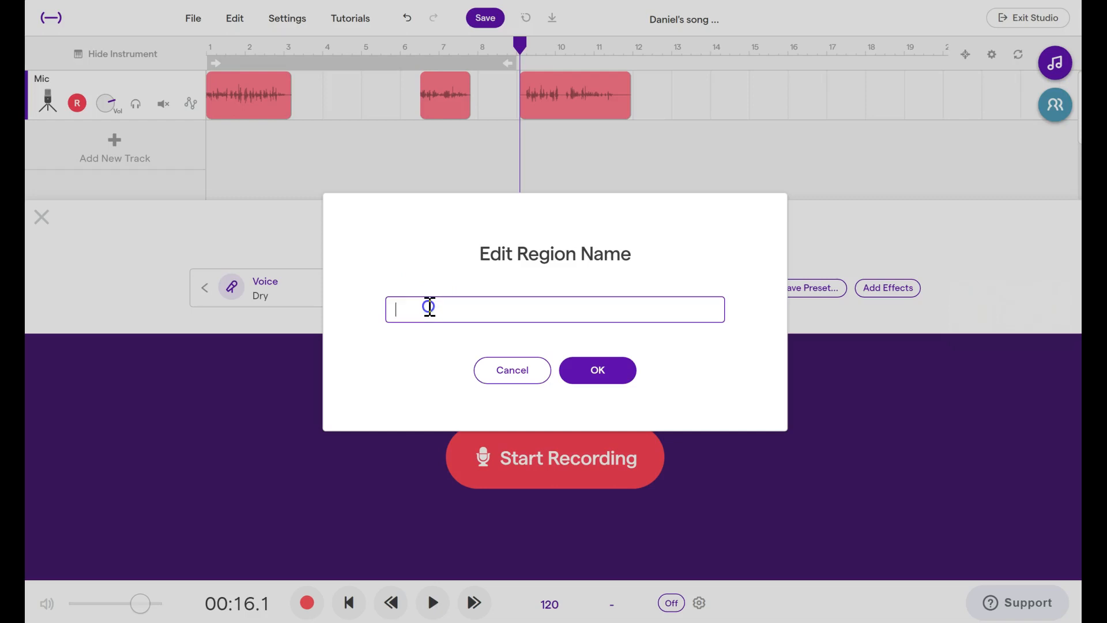
pyautogui.write('First A')
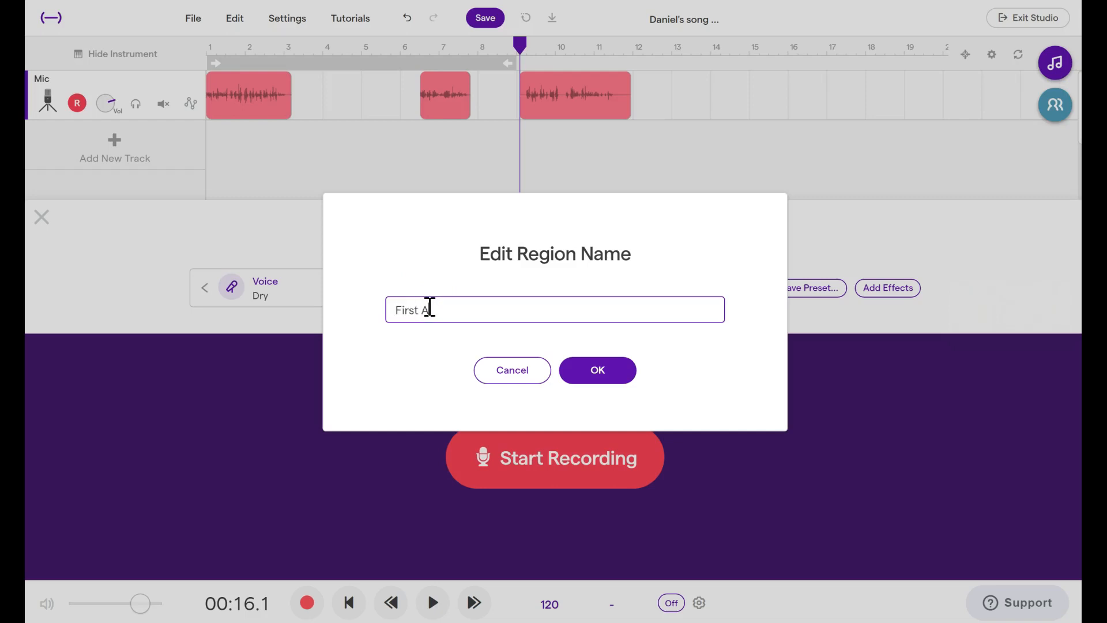
pyautogui.click(596, 371)
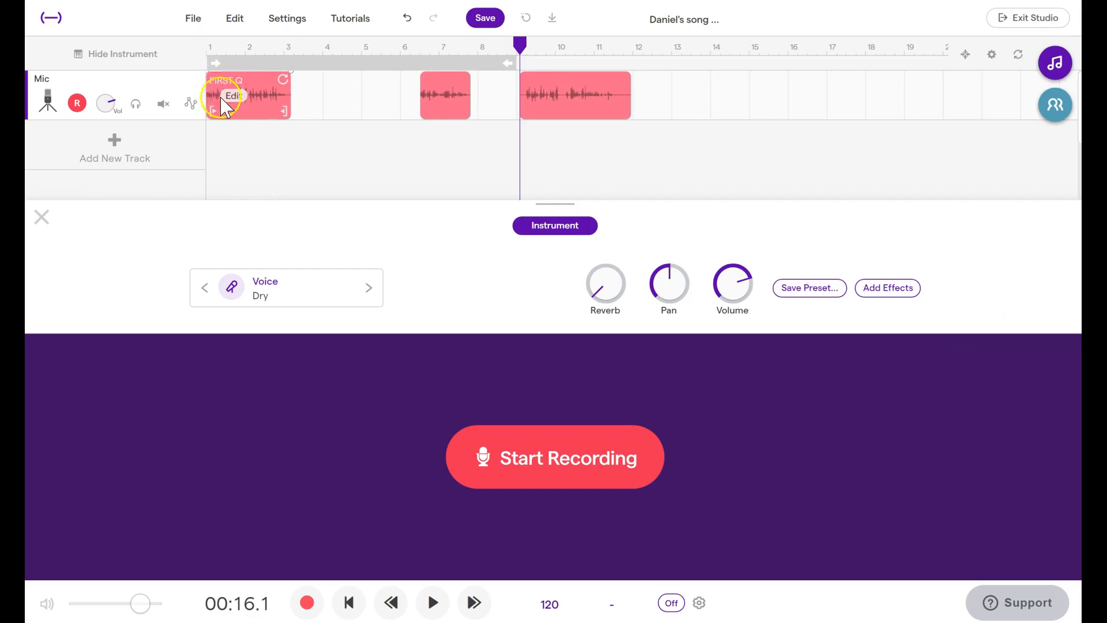
pyautogui.moveTo(558, 96)
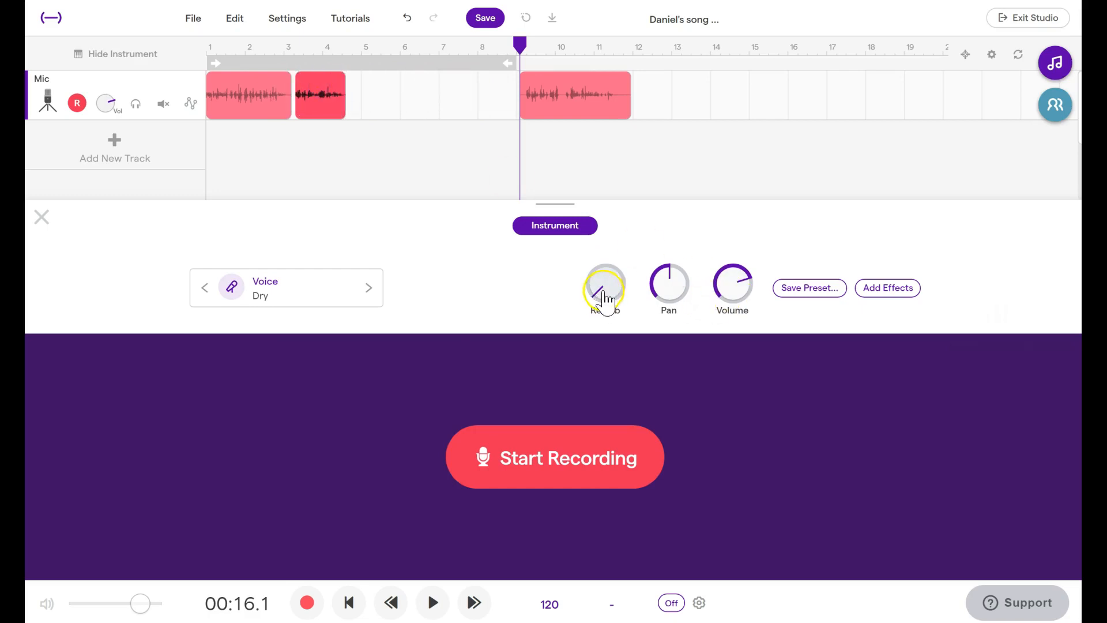
pyautogui.moveTo(675, 291)
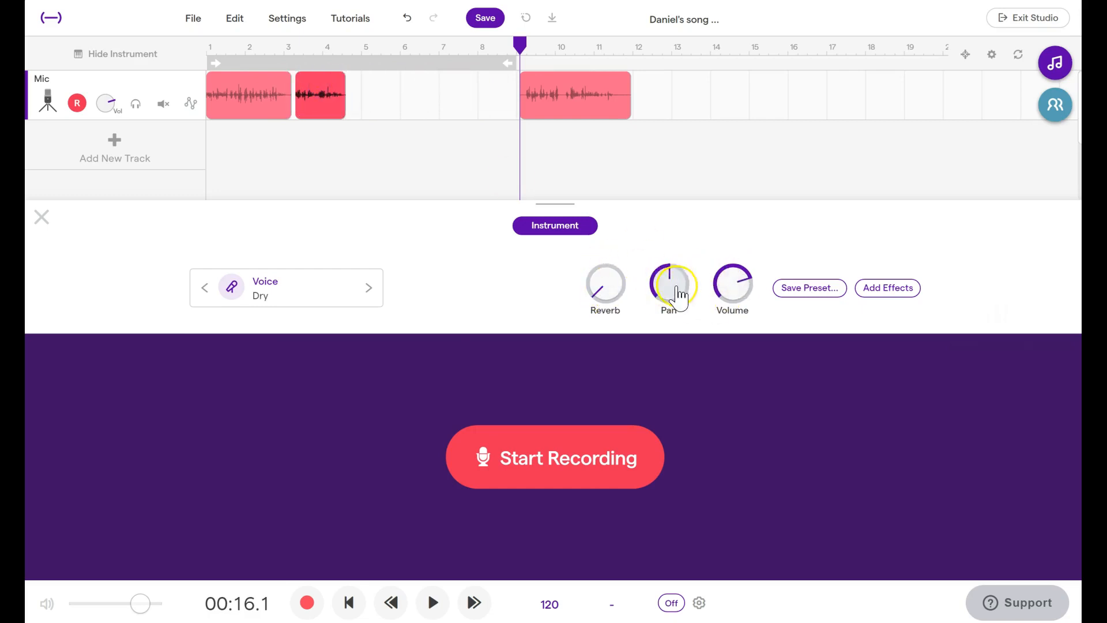
pyautogui.moveTo(703, 267)
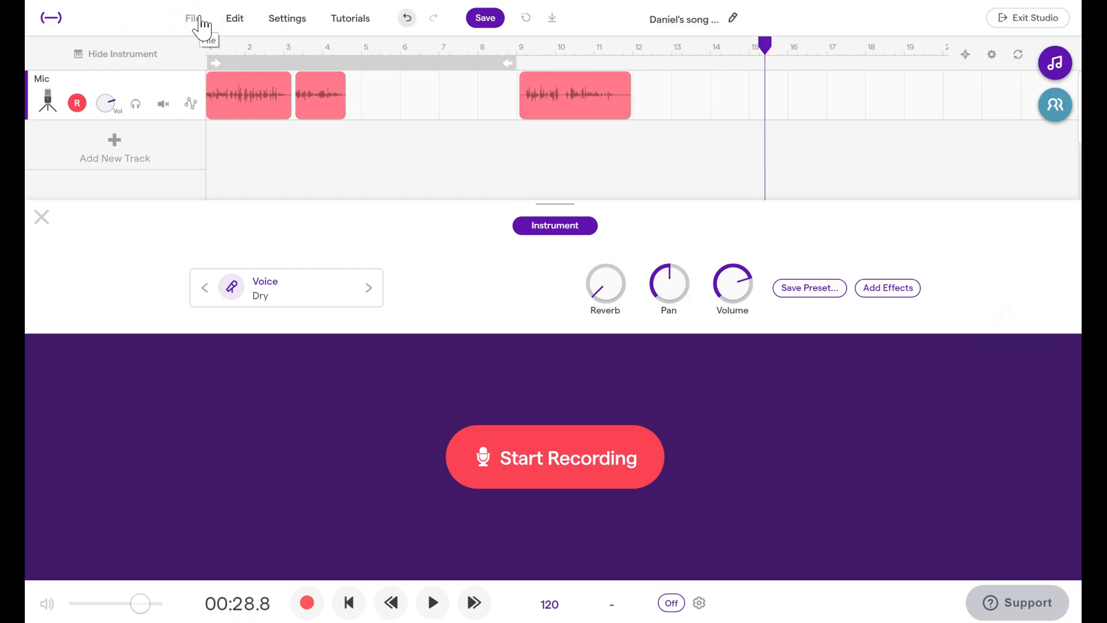
pyautogui.click(192, 17)
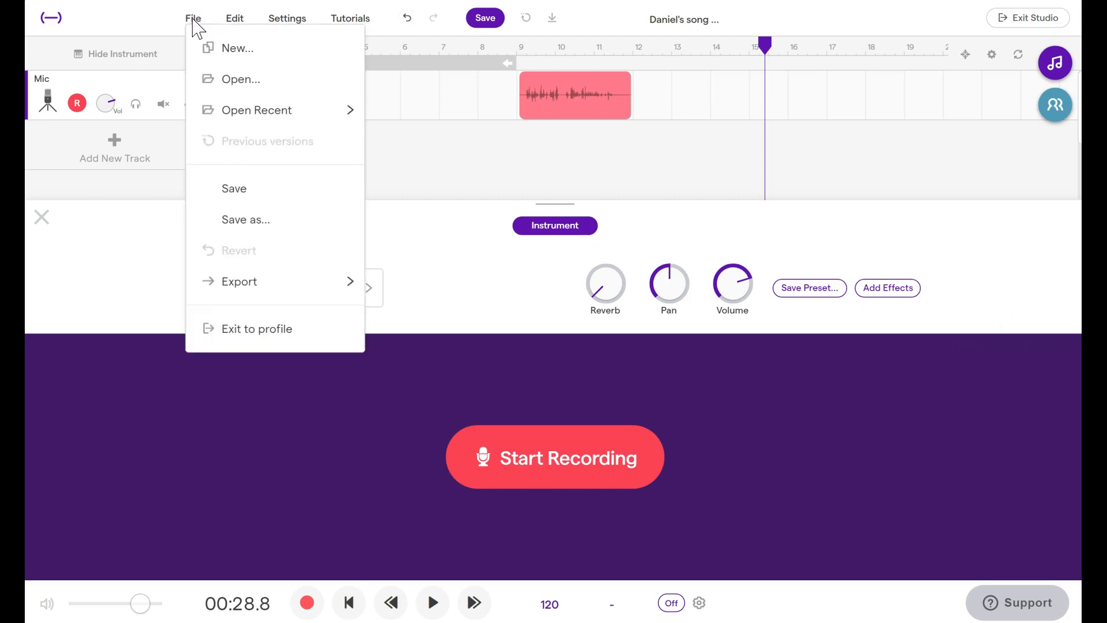
pyautogui.click(192, 17)
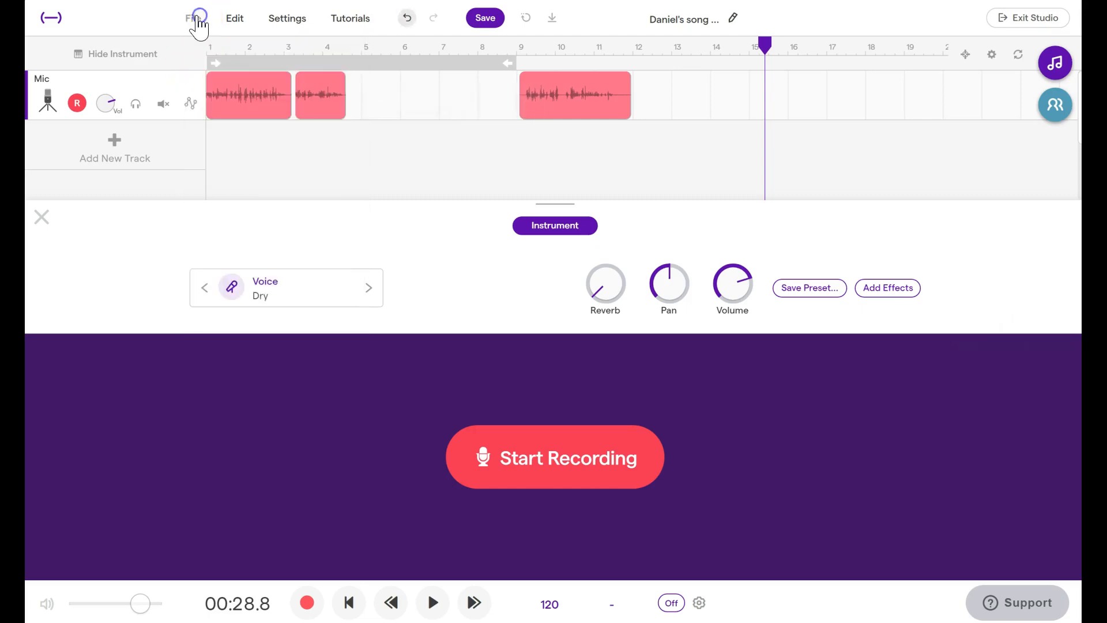
pyautogui.click(193, 17)
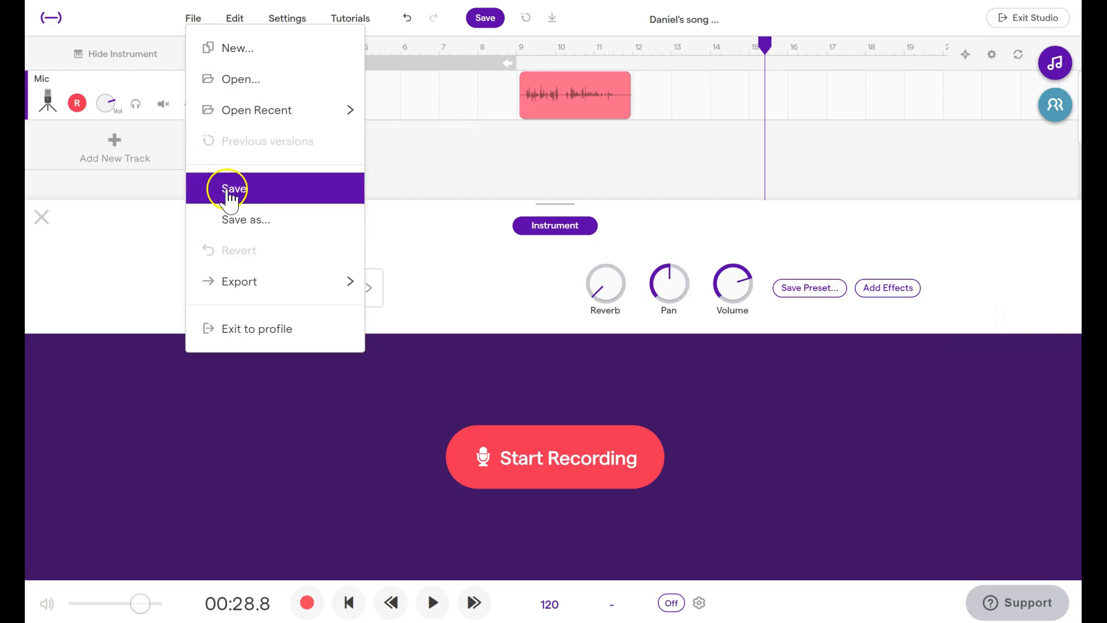
pyautogui.click(232, 188)
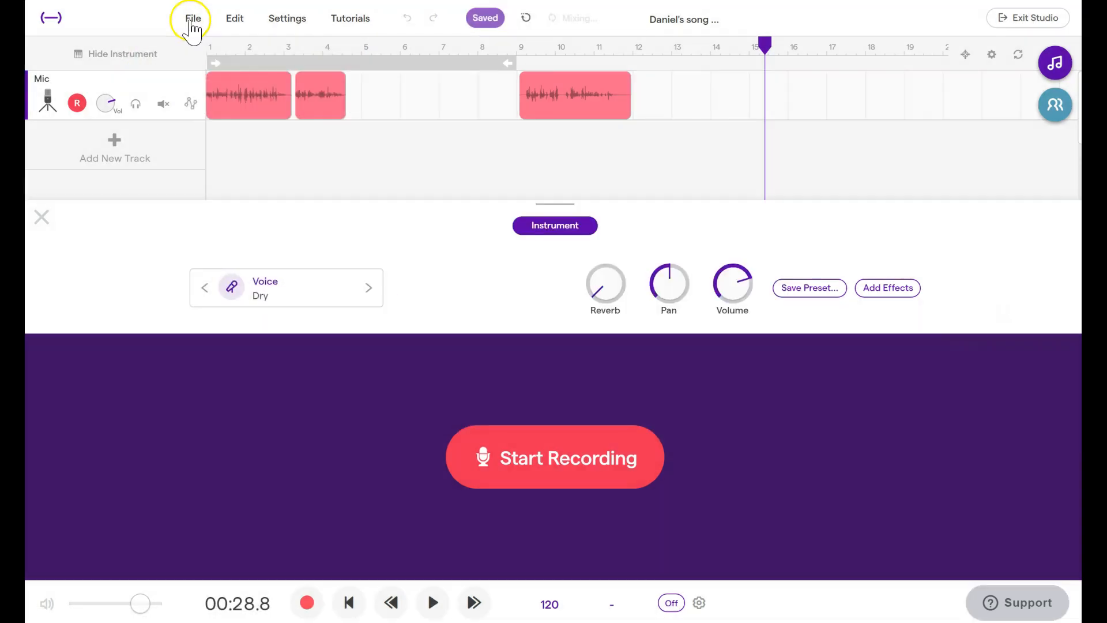
pyautogui.click(193, 18)
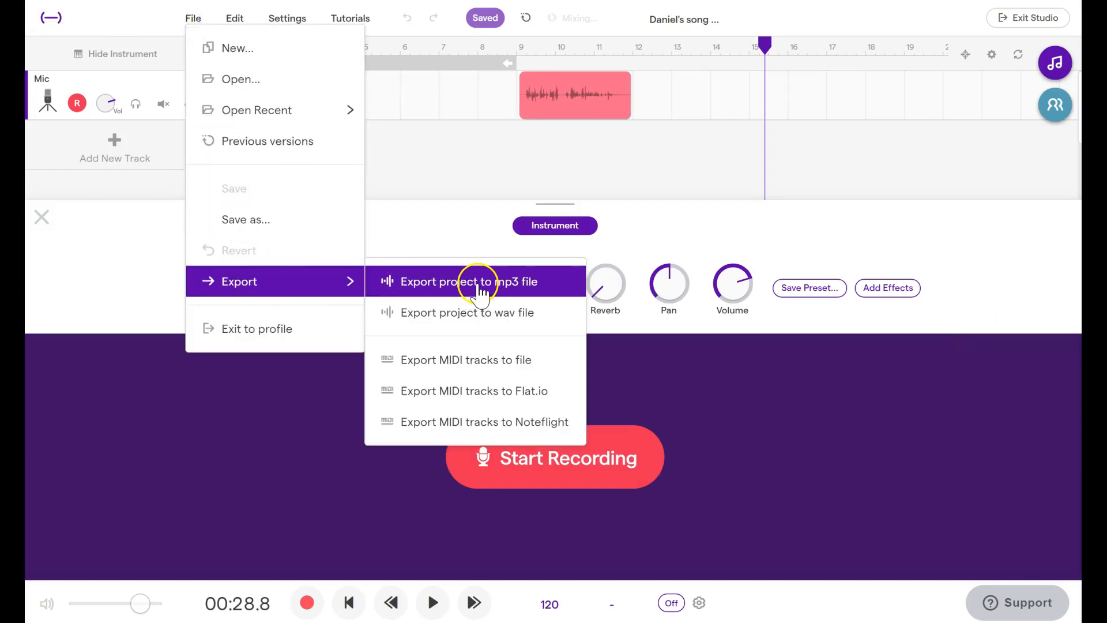
pyautogui.click(470, 281)
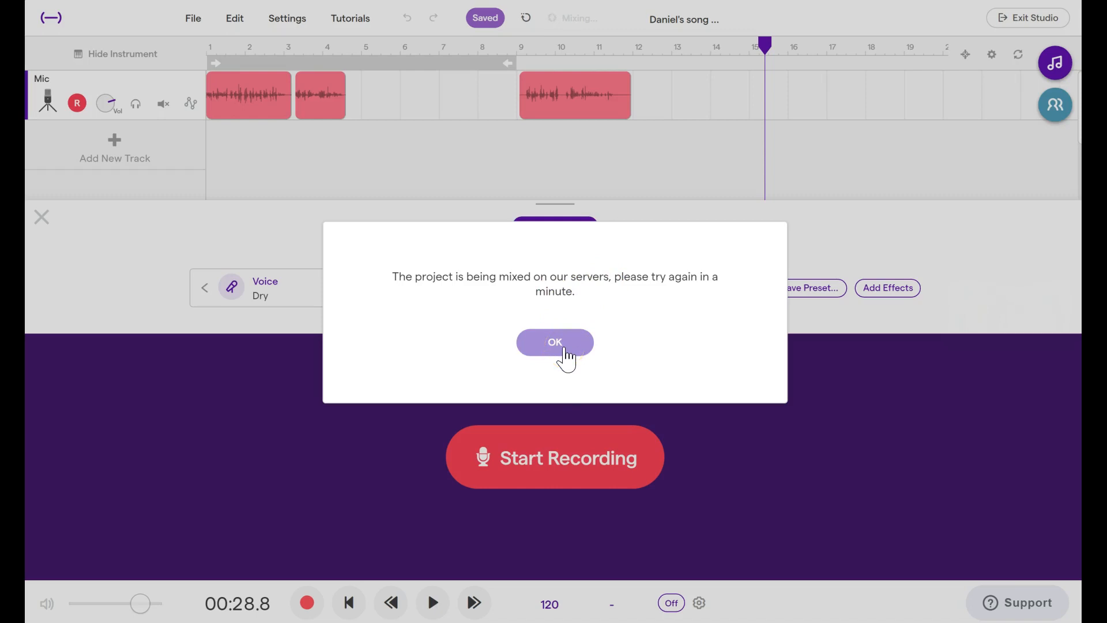
pyautogui.click(555, 341)
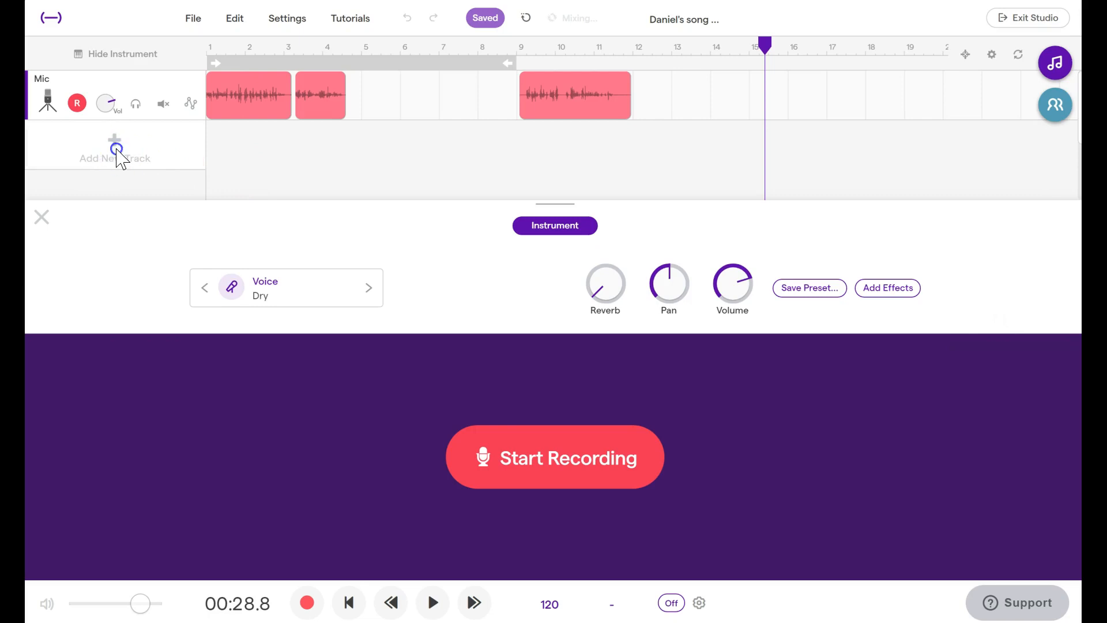
# - Add a second Voice & microphones track, Mic2, and close the instrument panel
pyautogui.click(114, 149)
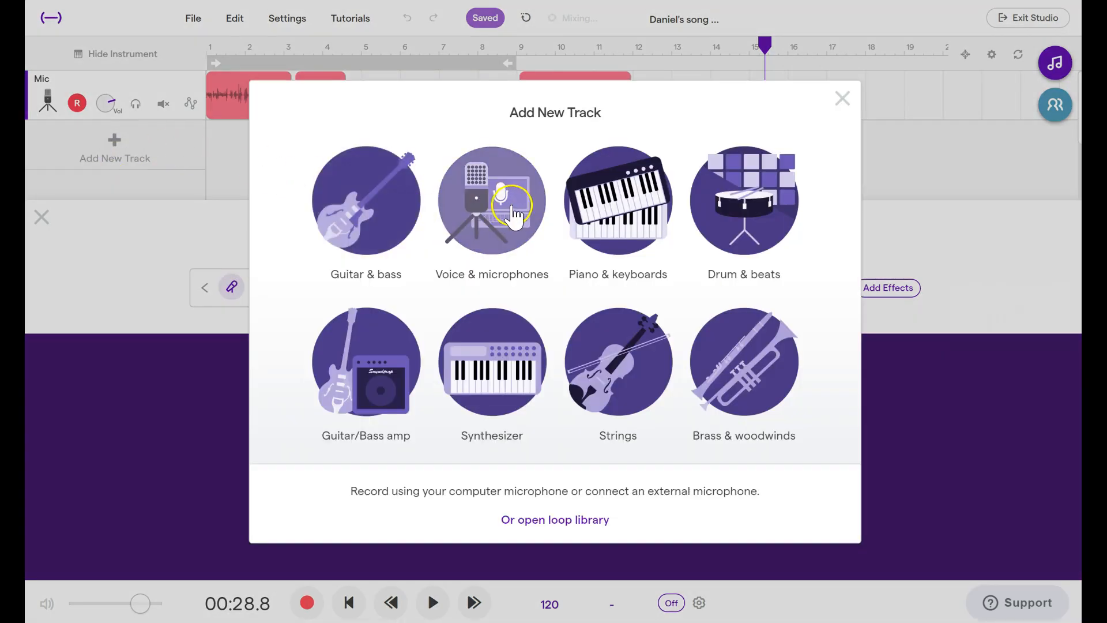
pyautogui.click(492, 201)
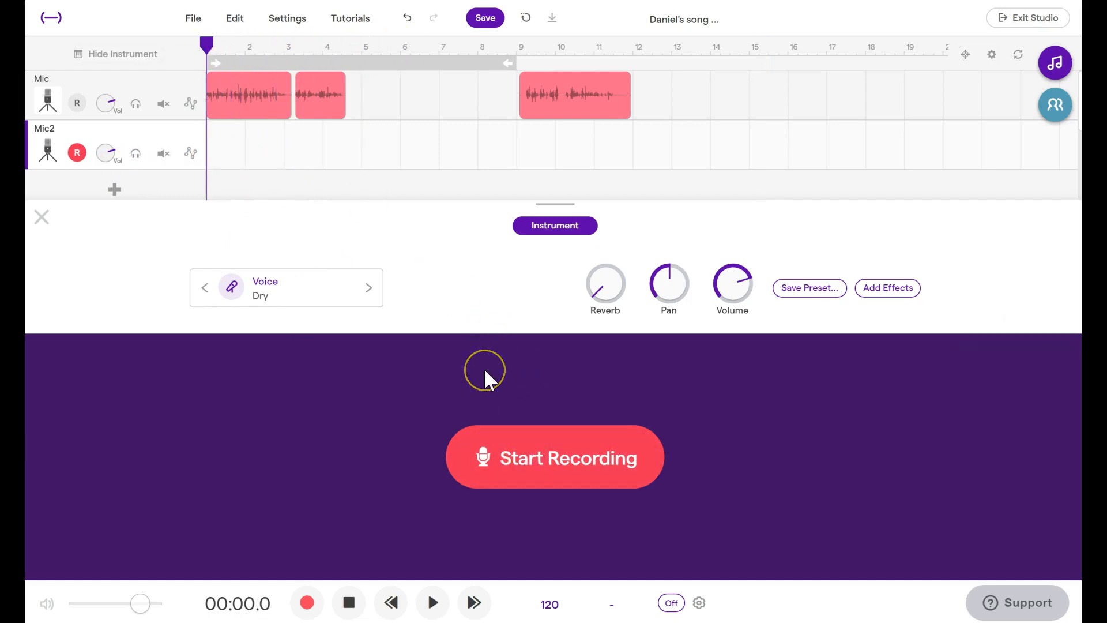
pyautogui.moveTo(489, 382)
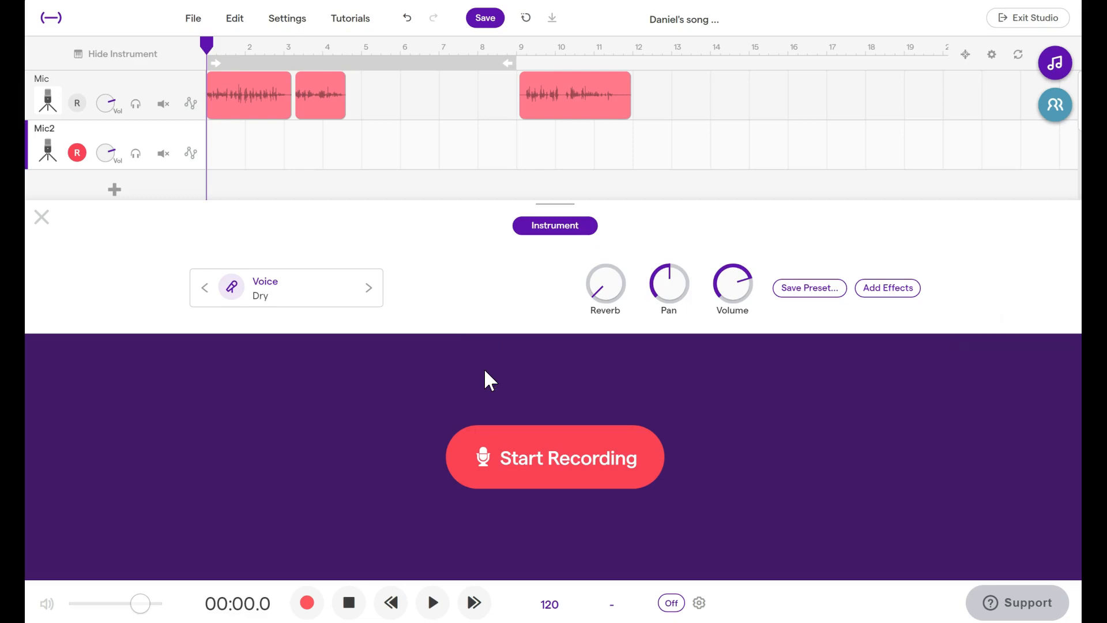
pyautogui.moveTo(105, 239)
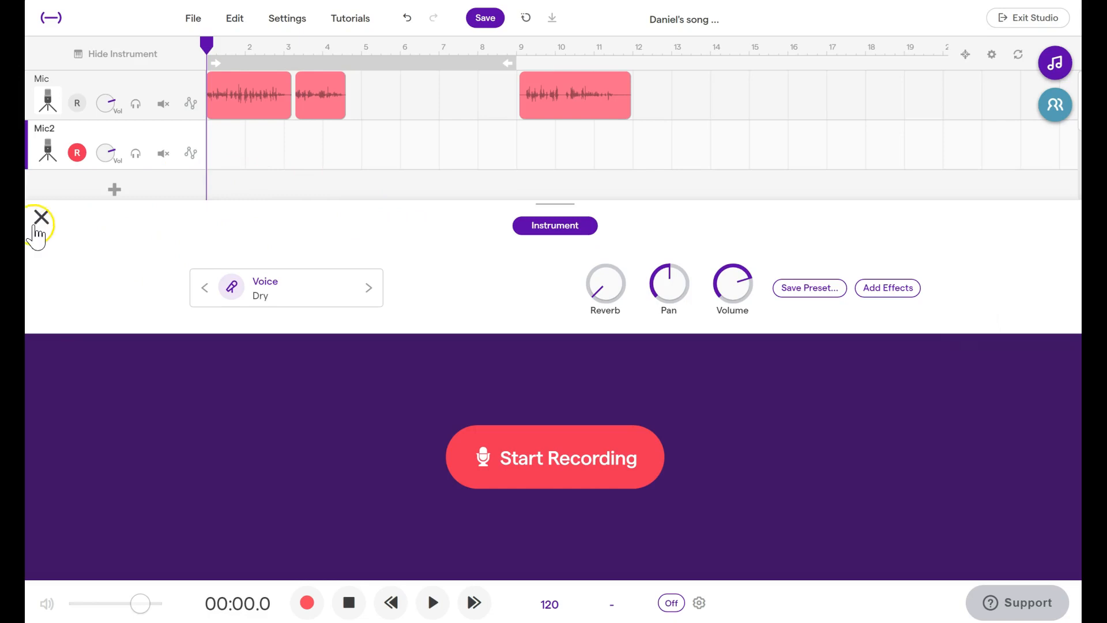
pyautogui.click(41, 217)
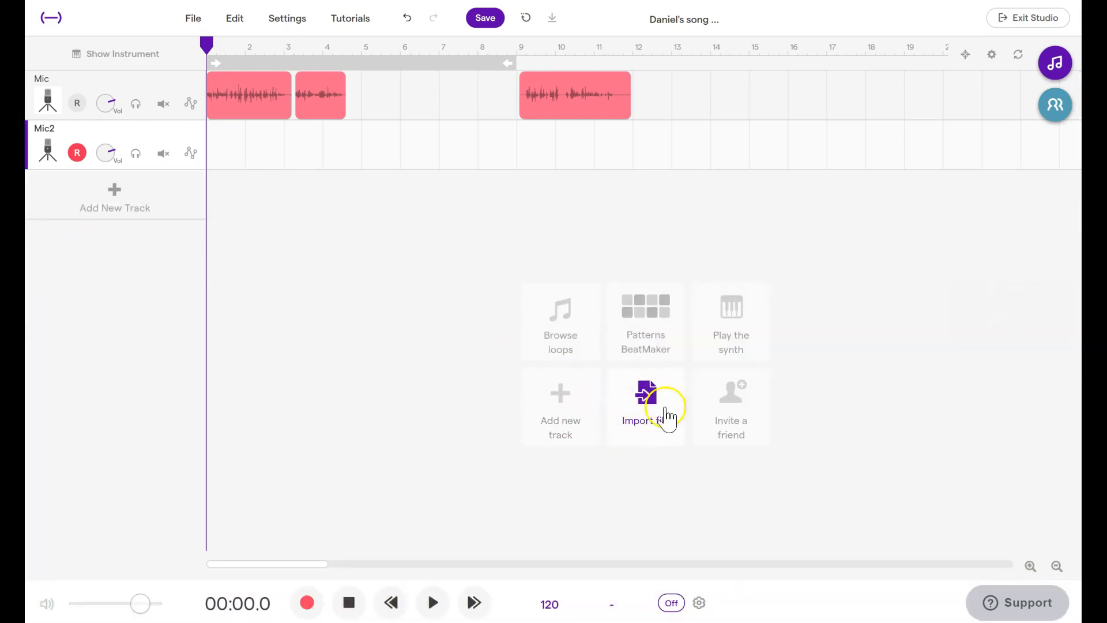
# - Start an import and browse the computer, backing out of the Desktop file browser
pyautogui.click(646, 406)
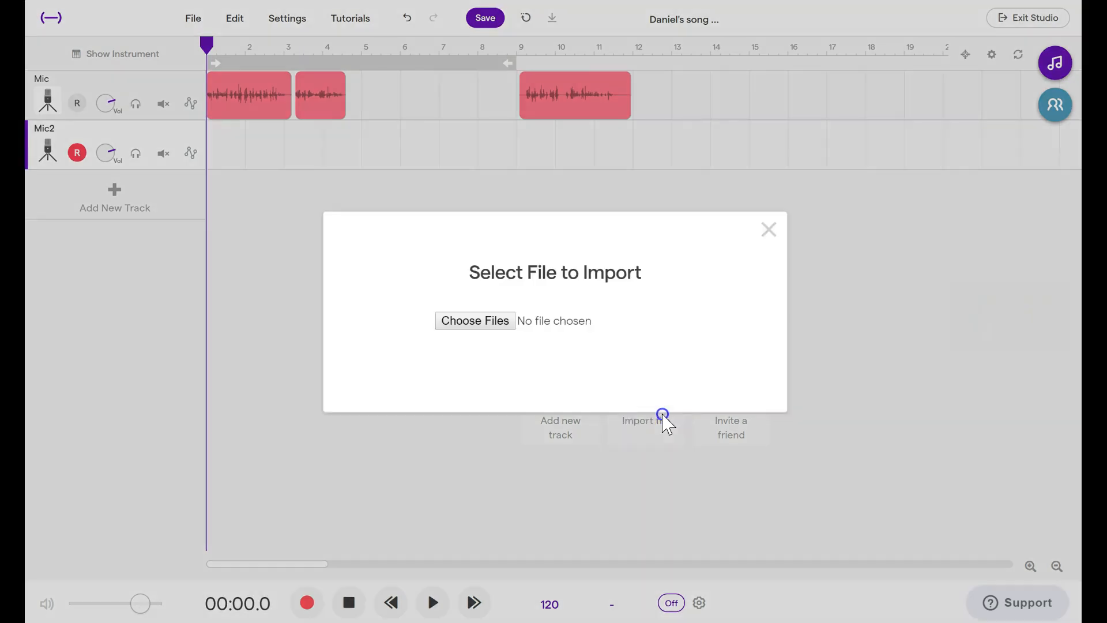
pyautogui.click(475, 321)
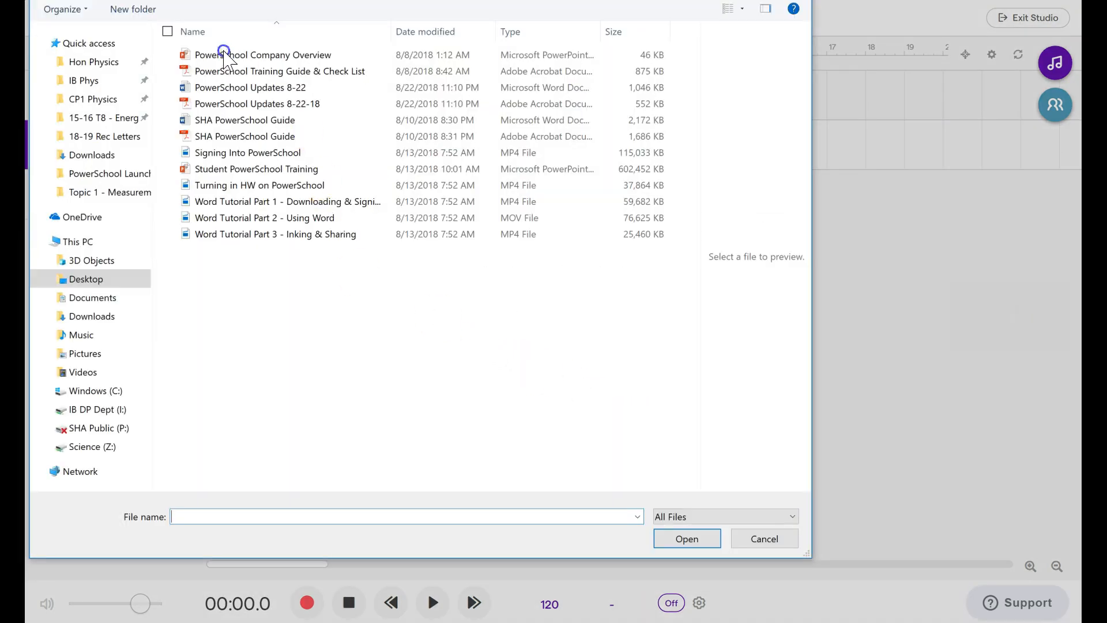
pyautogui.click(248, 152)
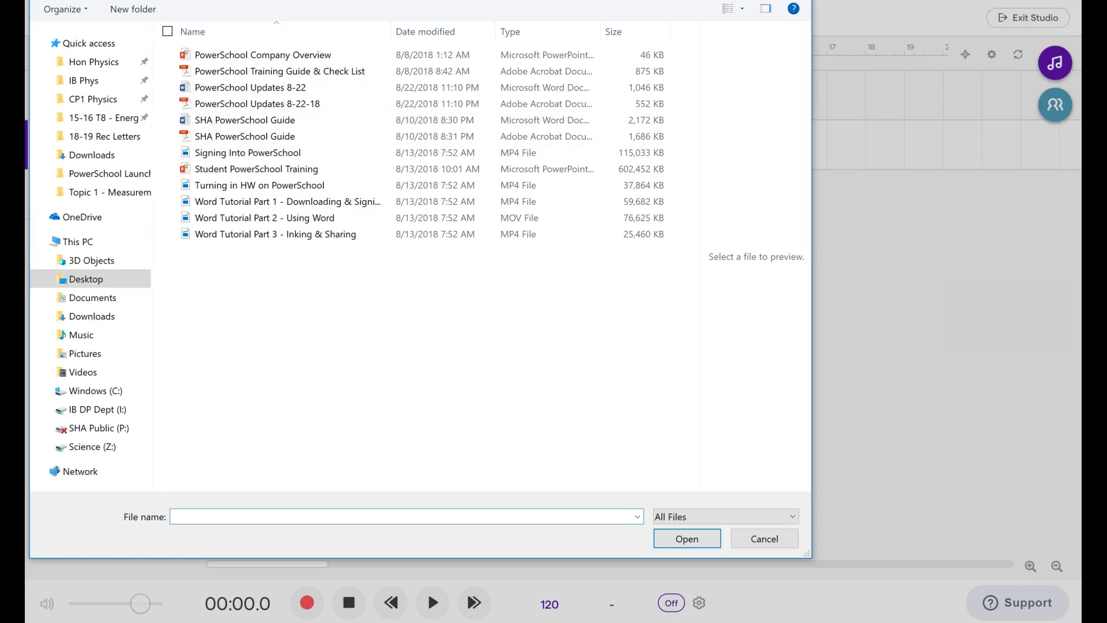
pyautogui.click(763, 538)
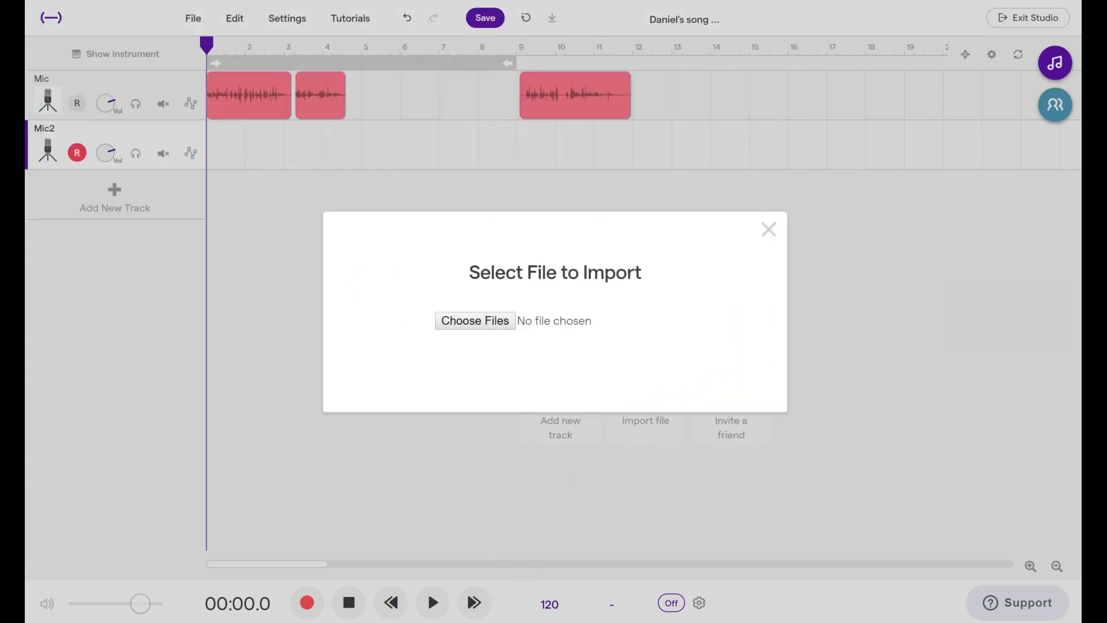
# - Import the 'Why is the Angle Always Positive' MP3 as a new track beneath Mic2
pyautogui.click(474, 321)
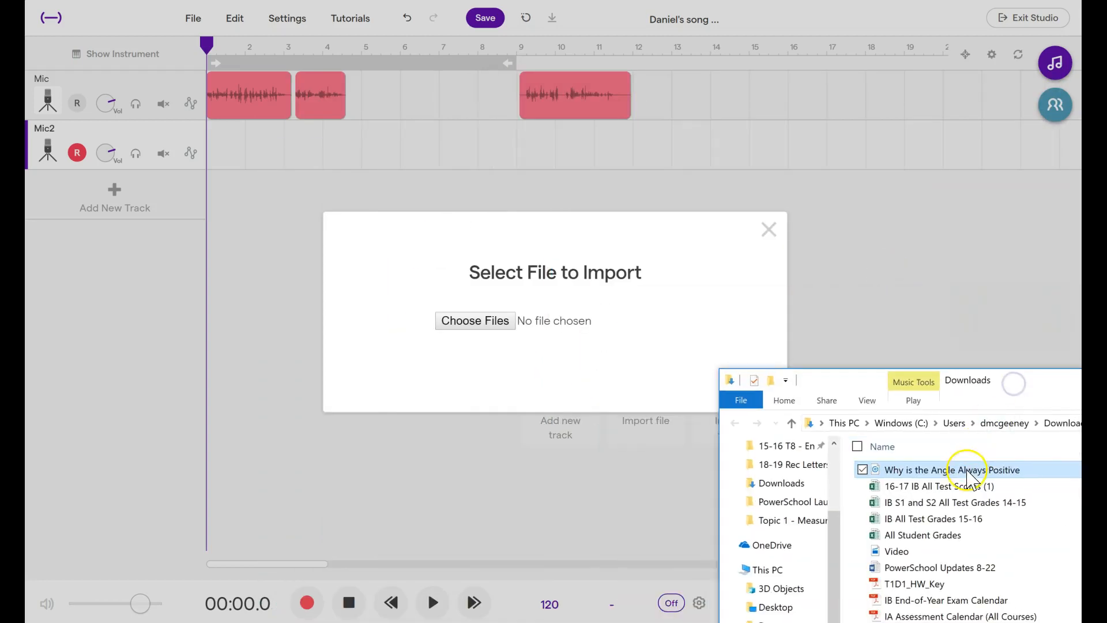
pyautogui.doubleClick(949, 470)
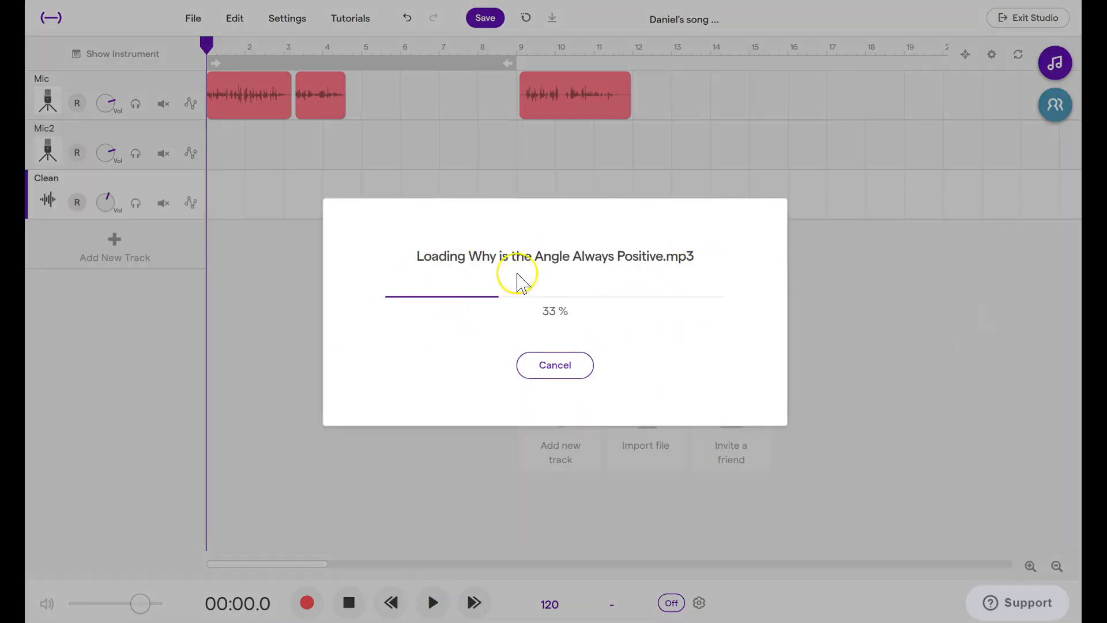
pyautogui.moveTo(99, 189)
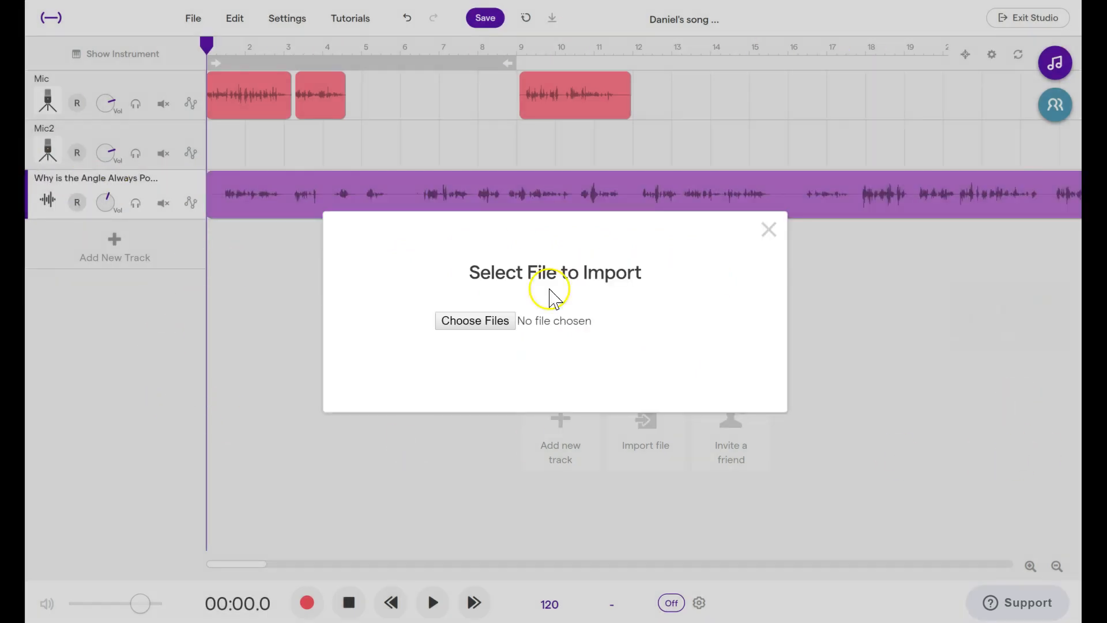
pyautogui.click(768, 228)
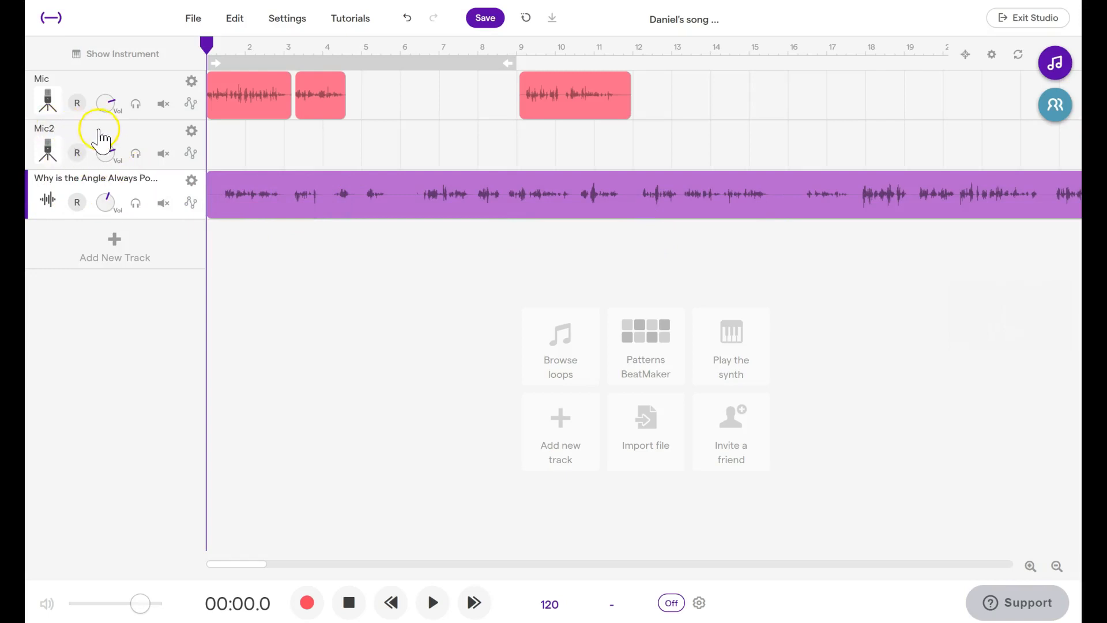
pyautogui.moveTo(191, 137)
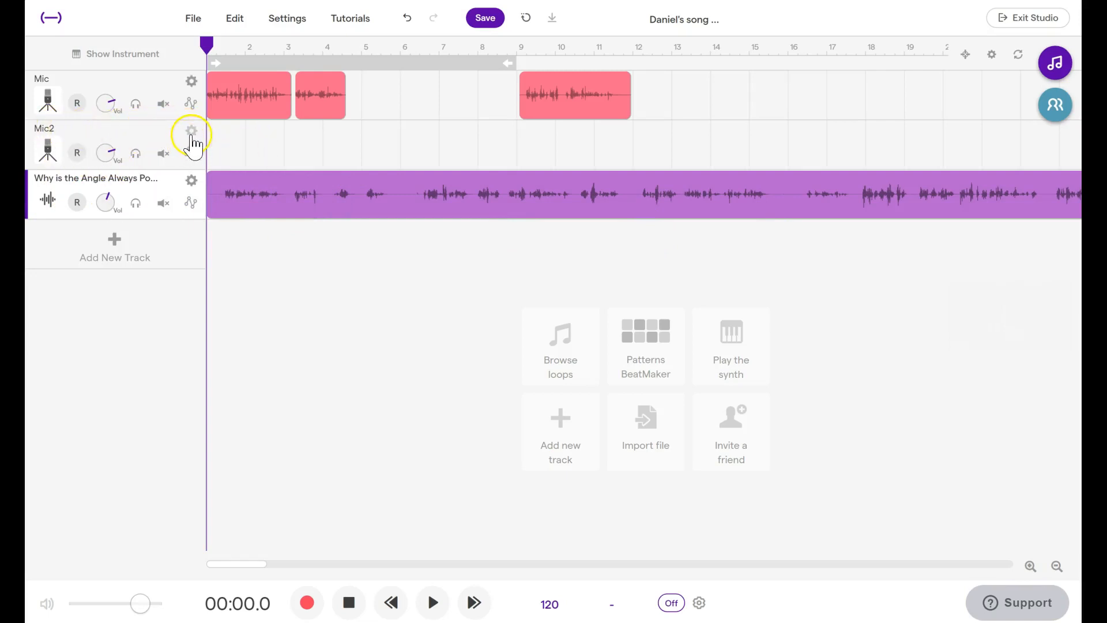
# - Delete the empty Mic2 track via its gear menu and confirm
pyautogui.click(190, 133)
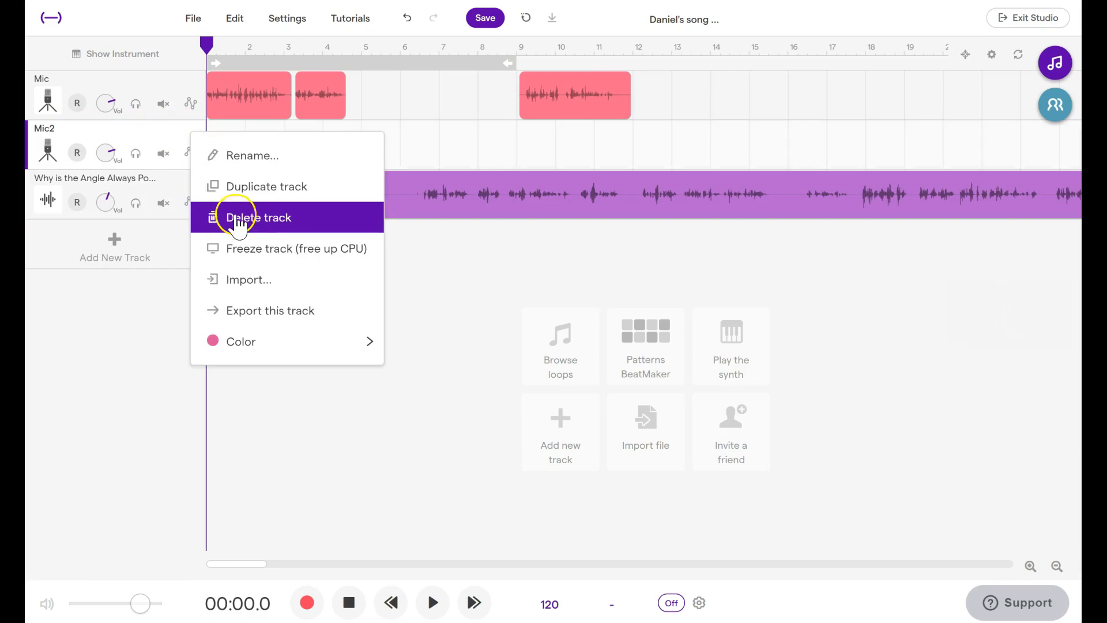
pyautogui.click(258, 218)
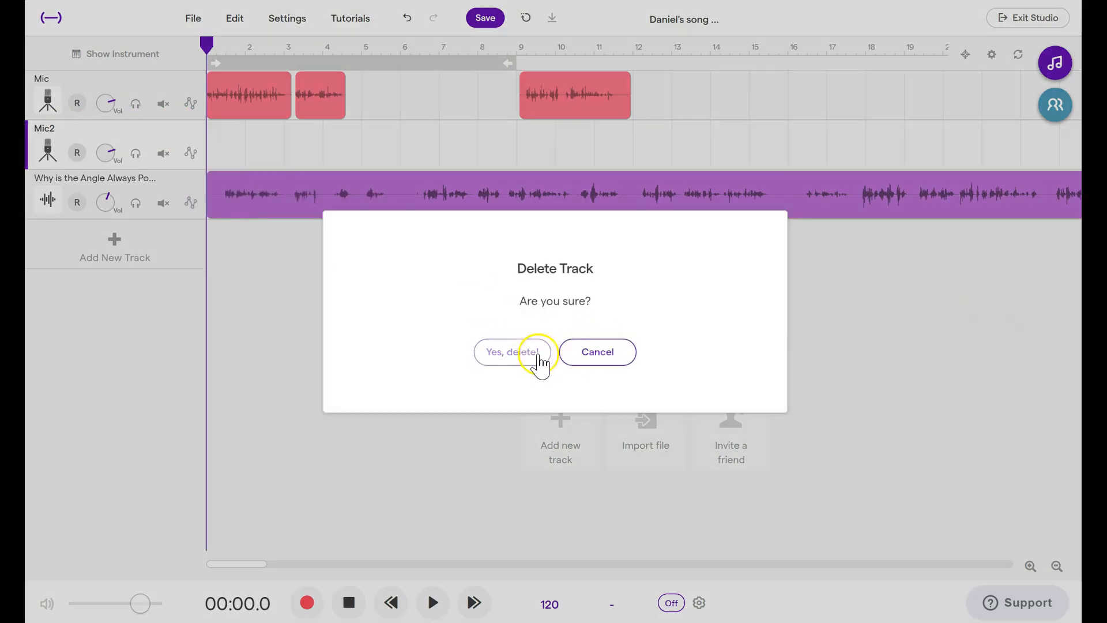
pyautogui.click(511, 351)
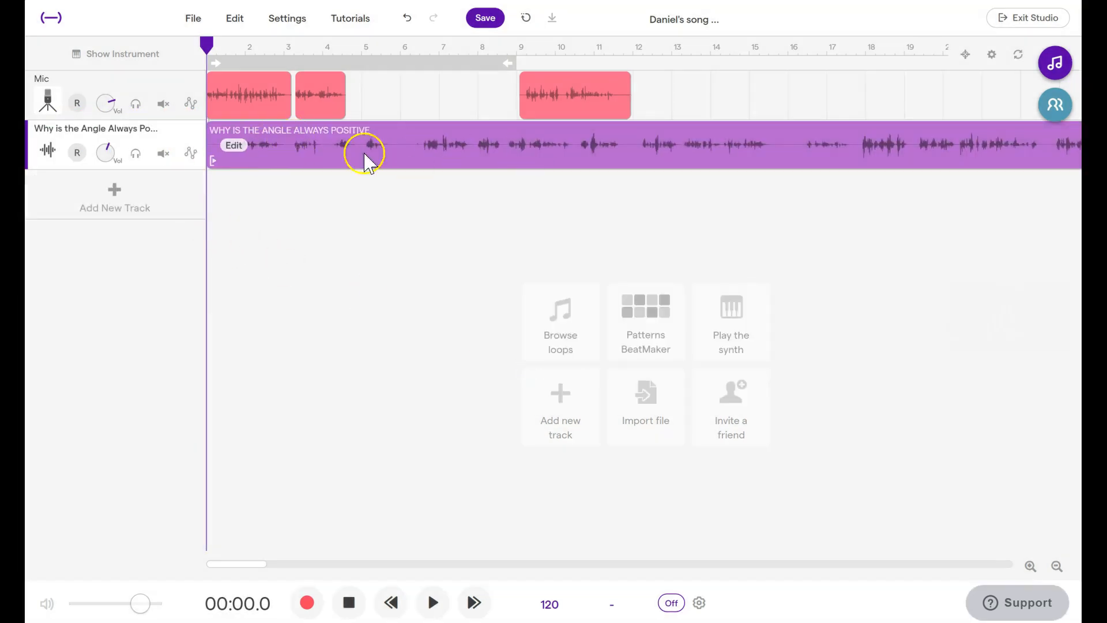
pyautogui.moveTo(502, 154)
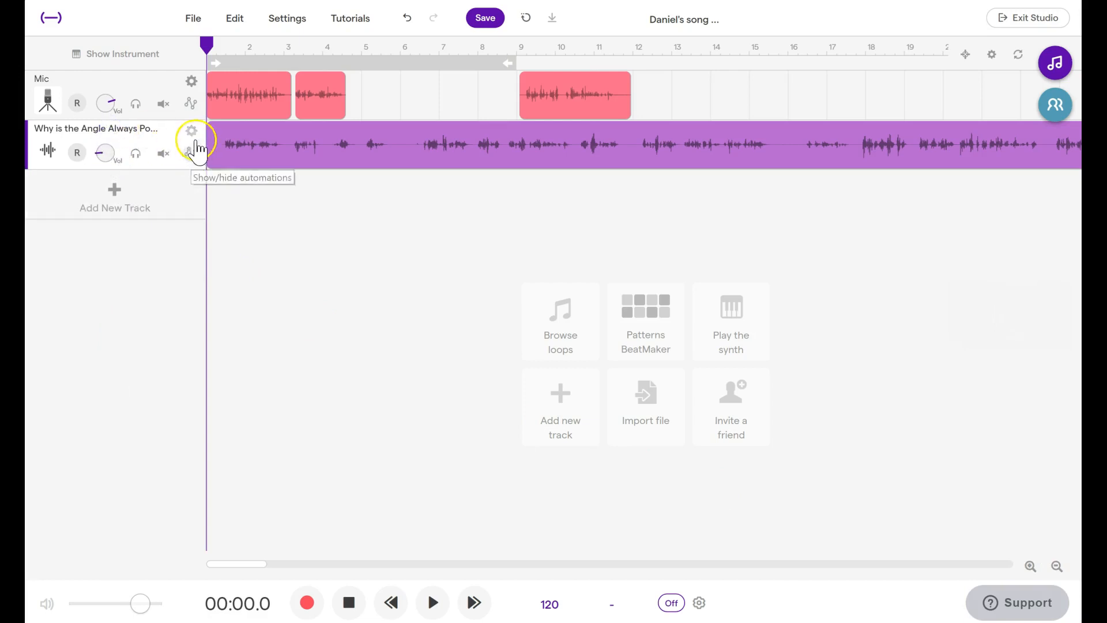
# - Add a Volume automation lane to the imported track and shape it into a rising ramp
pyautogui.click(190, 153)
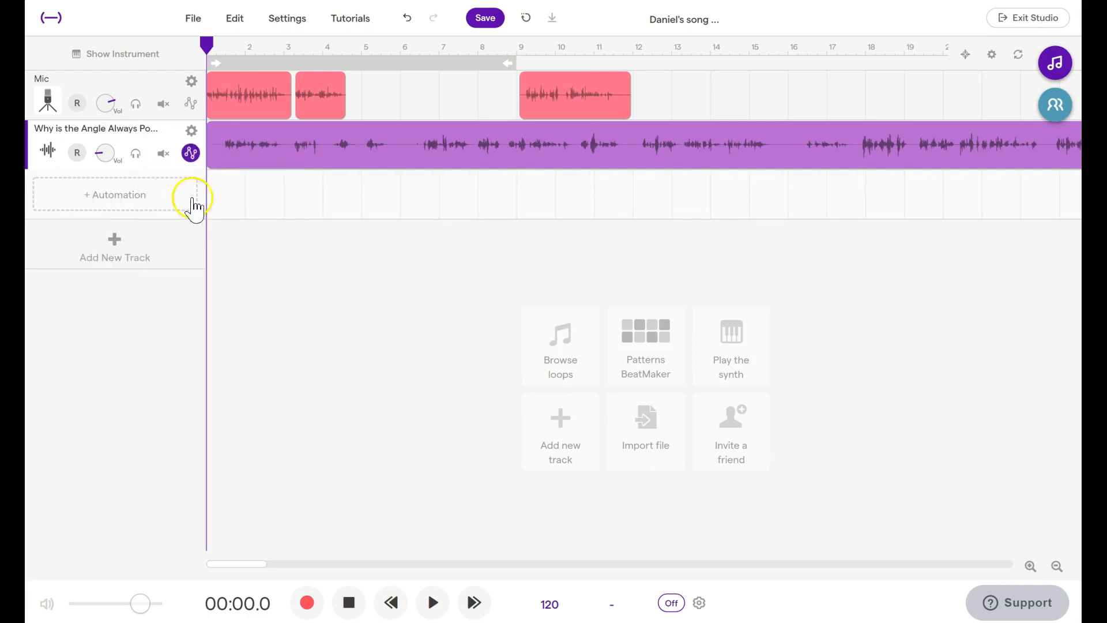
pyautogui.click(115, 195)
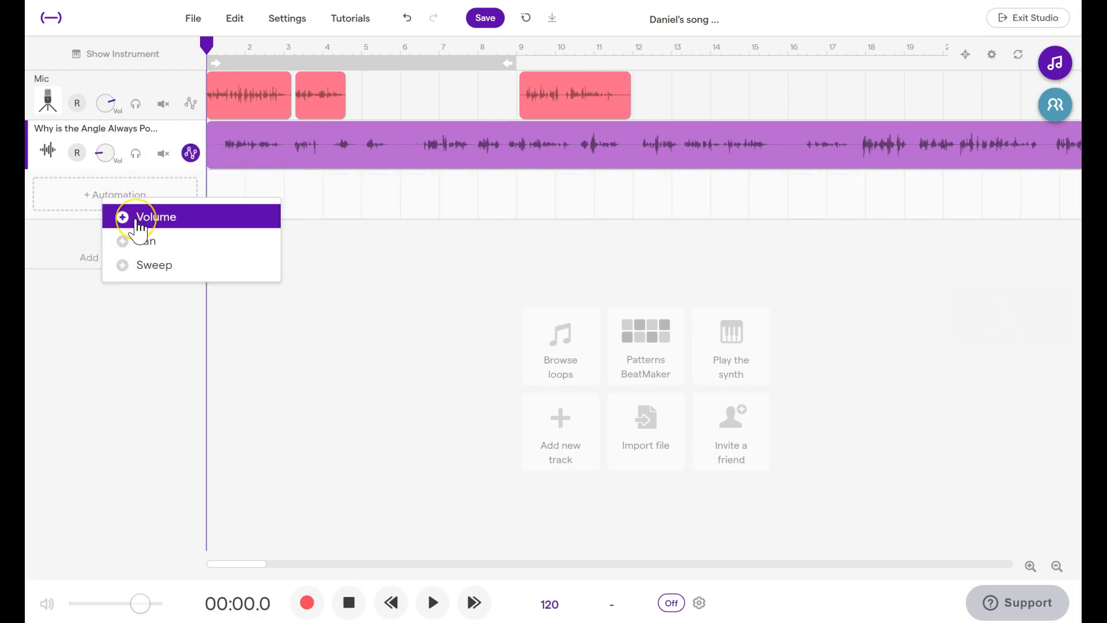
pyautogui.click(155, 217)
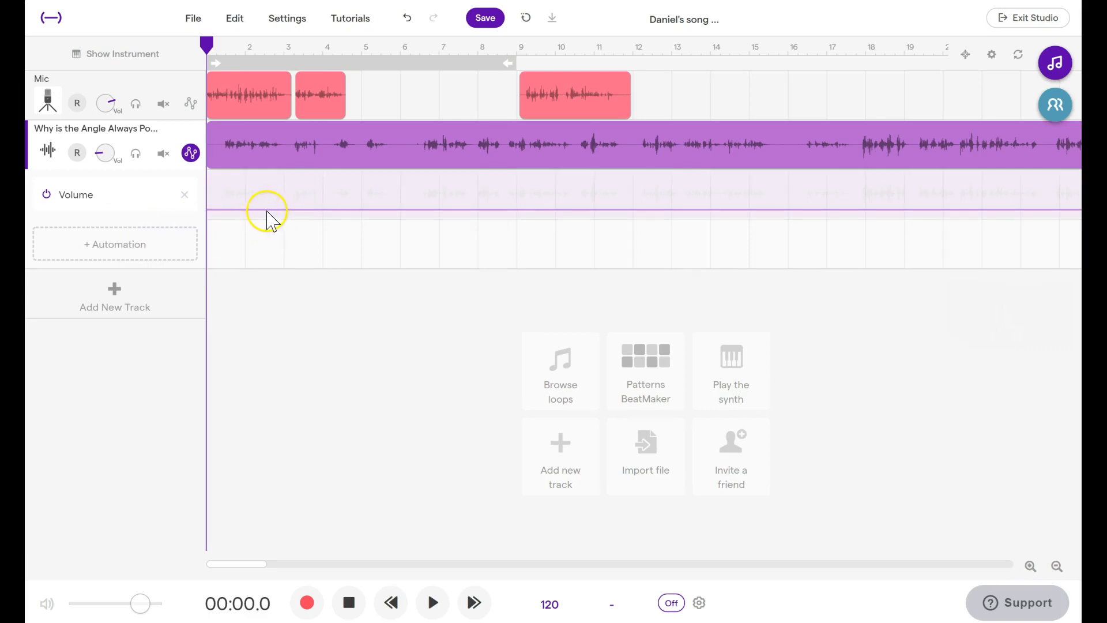
pyautogui.click(265, 209)
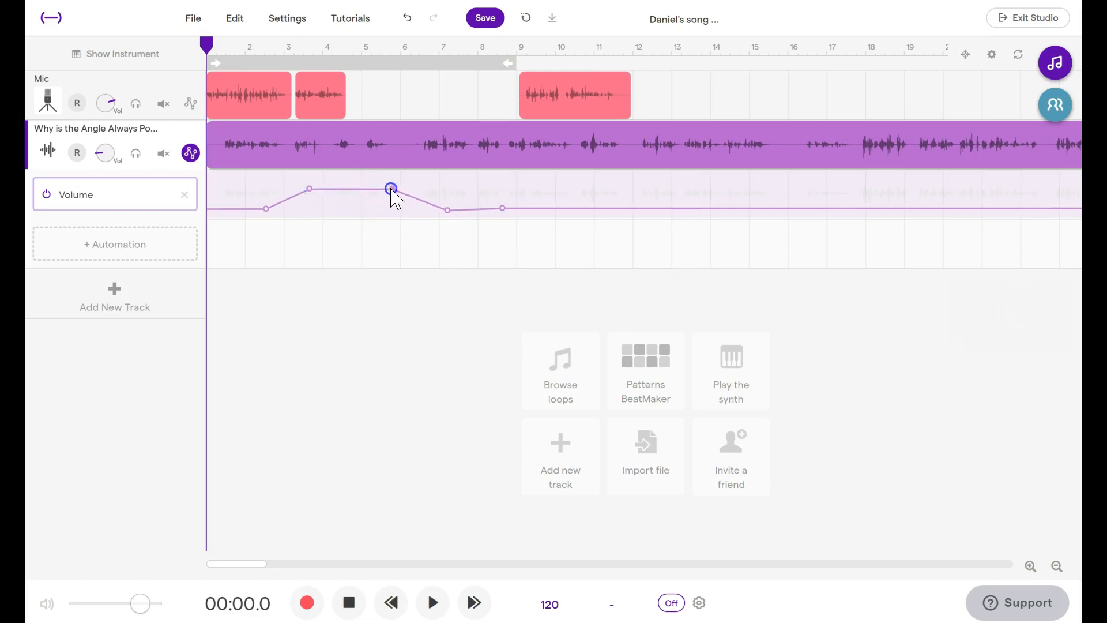
pyautogui.moveTo(392, 189); pyautogui.dragTo(205, 210)
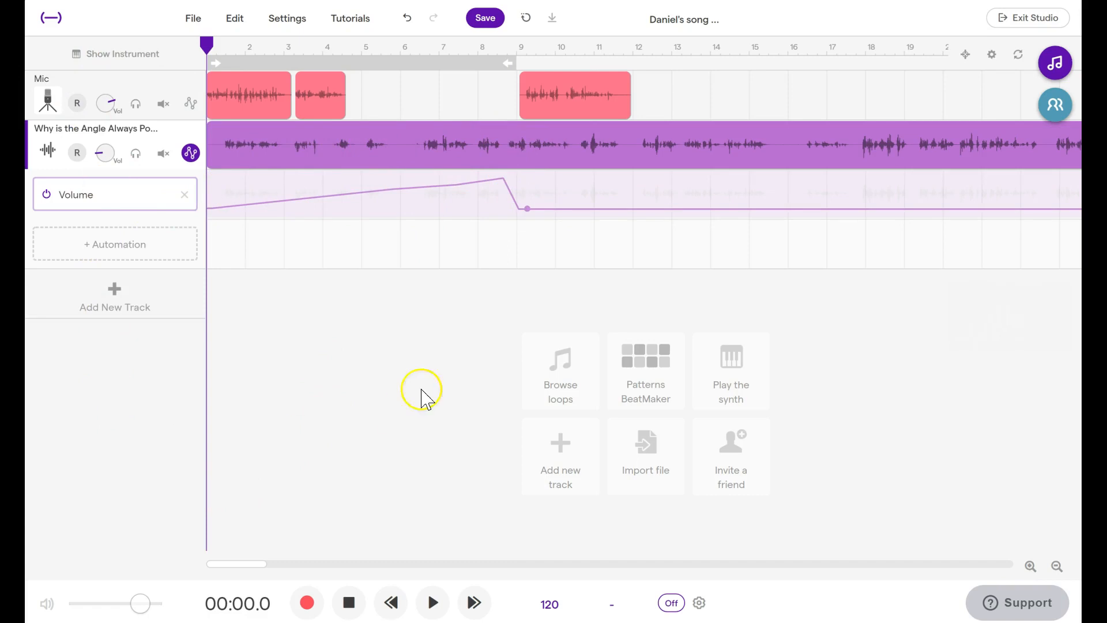
pyautogui.moveTo(373, 352)
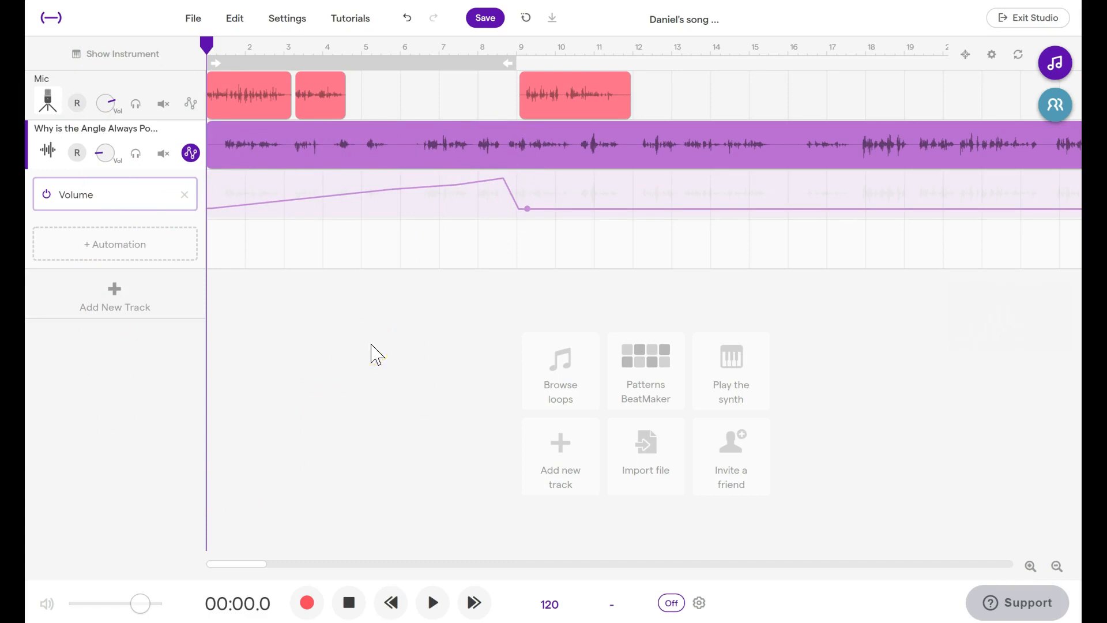